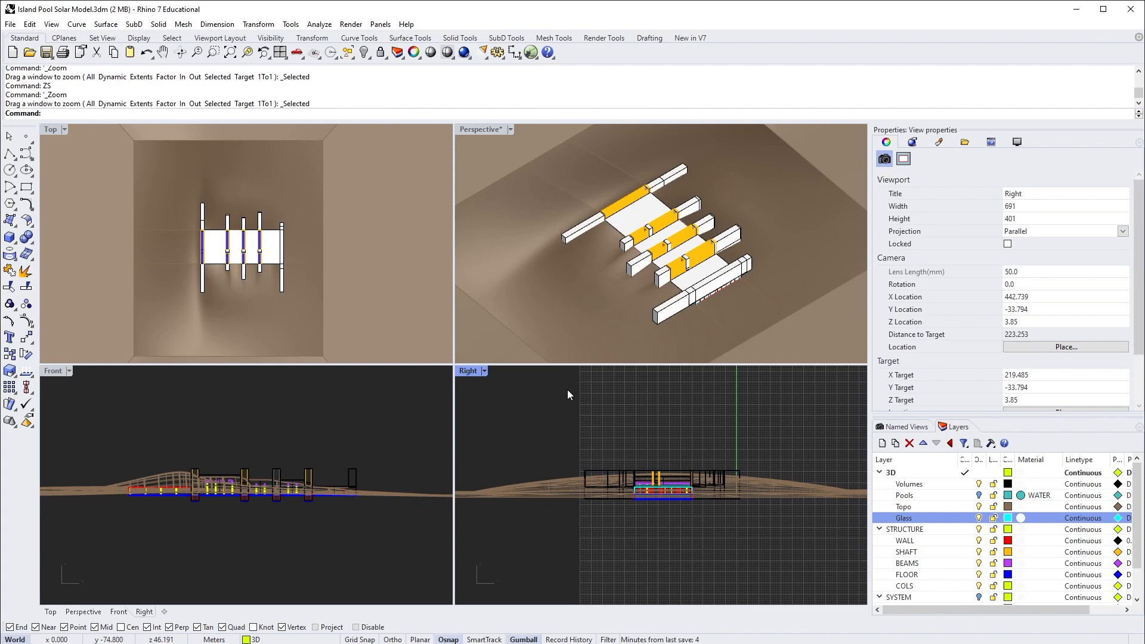
mouse_move(534, 169)
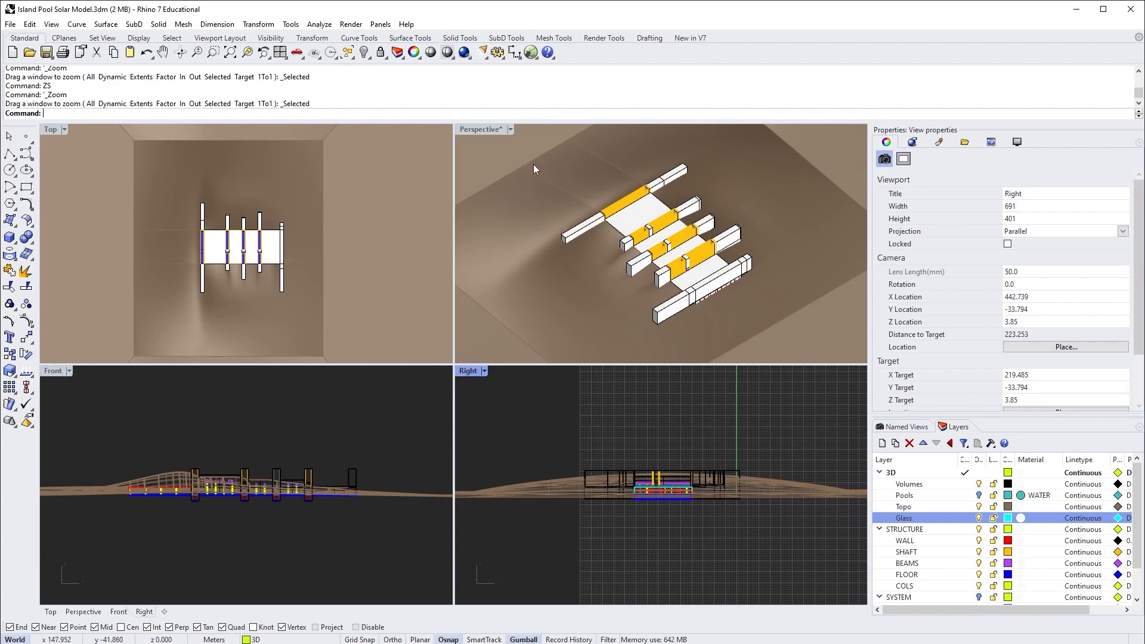
Maximize the Perspective viewport and begin entering the SetOneDaySunAnimation command
double_click(480, 129)
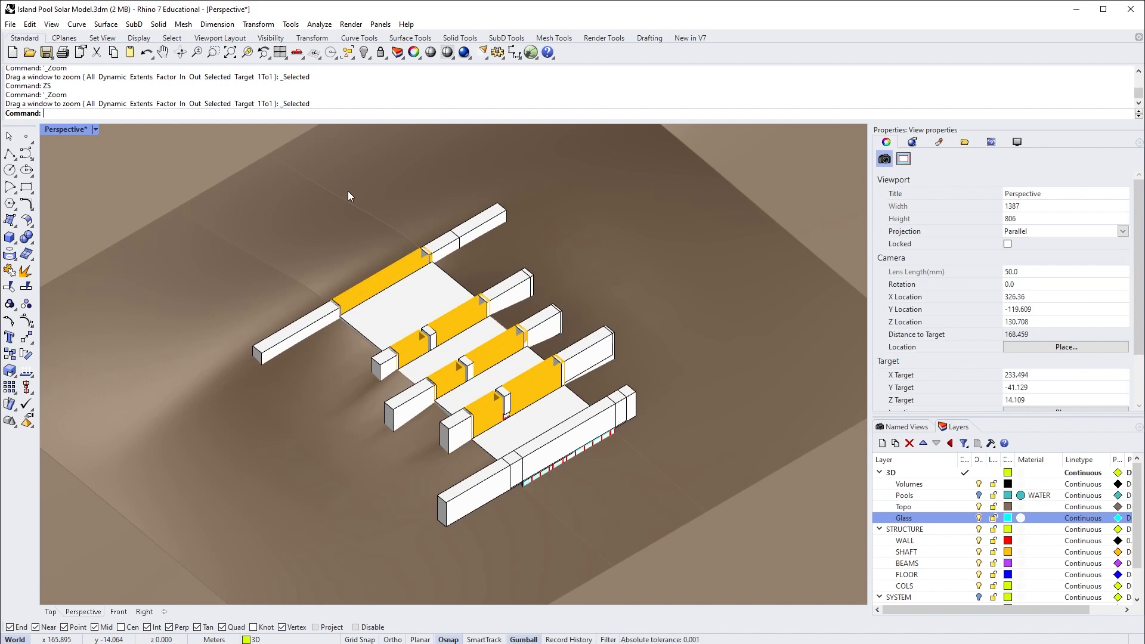
mouse_move(346, 222)
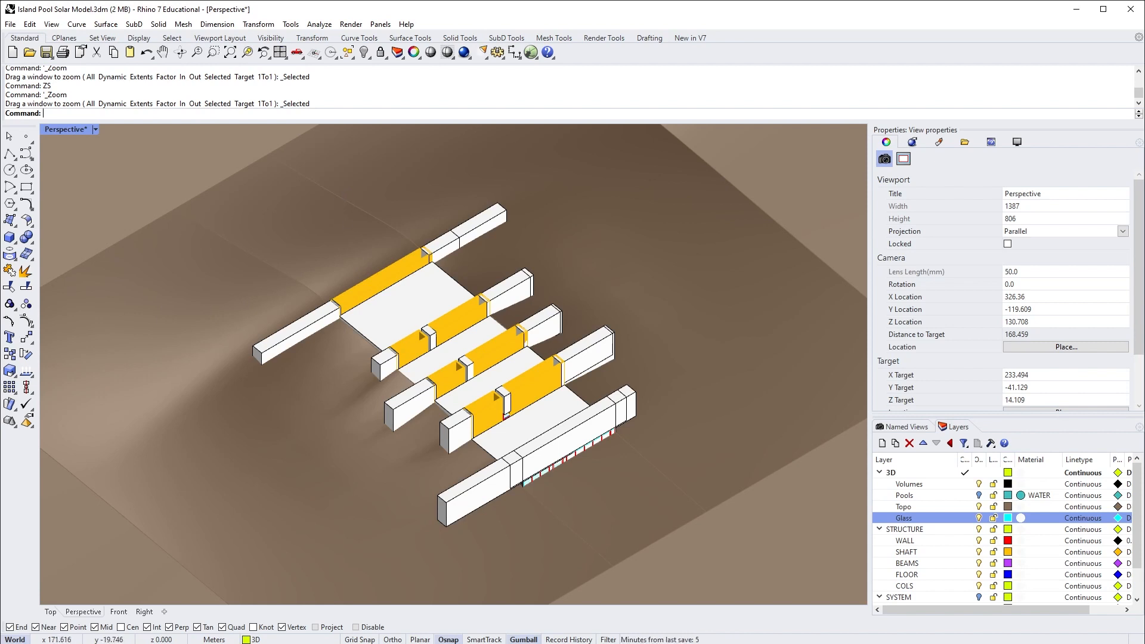
type("SetDay")
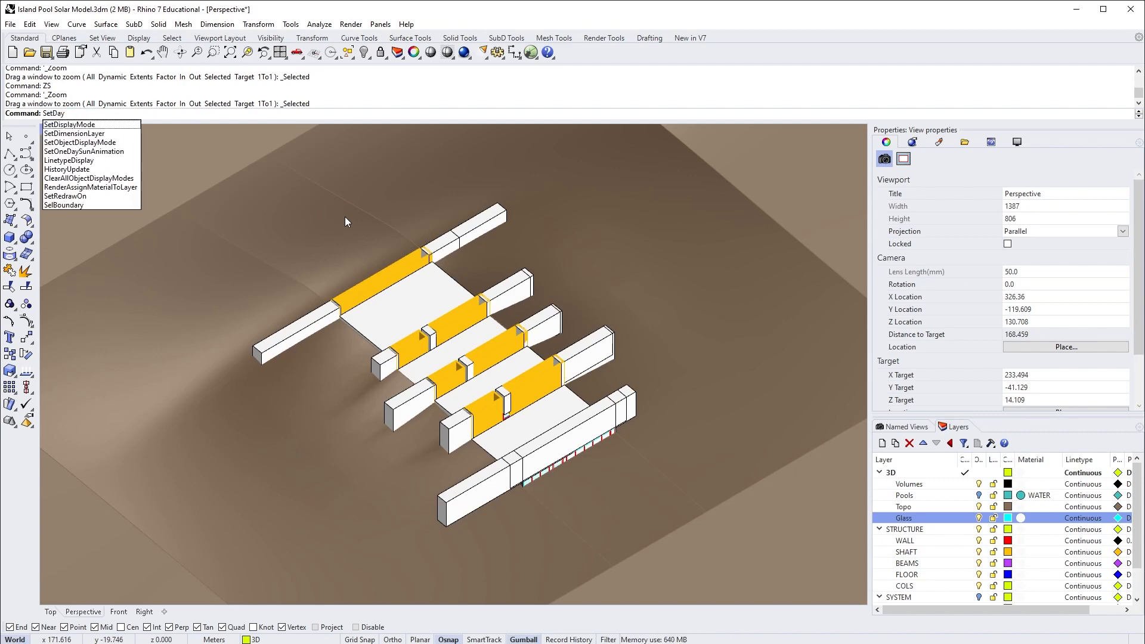
Set the sun animation location to Toronto, Canada (43.72, -79.41) with north angle 0
key("BackSpace")
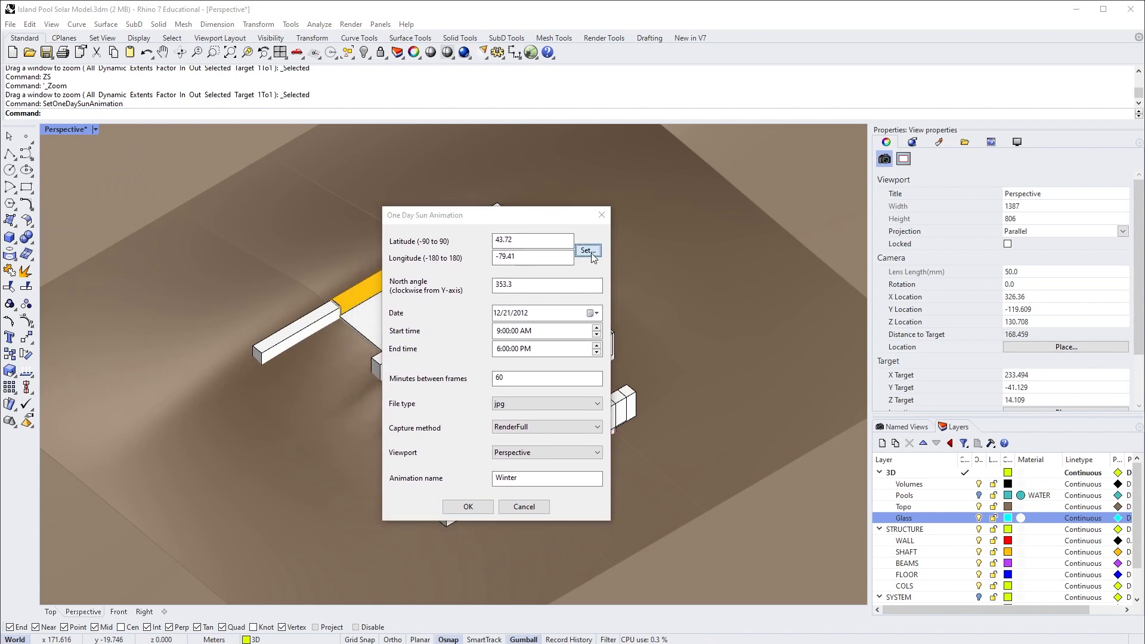
left_click(586, 251)
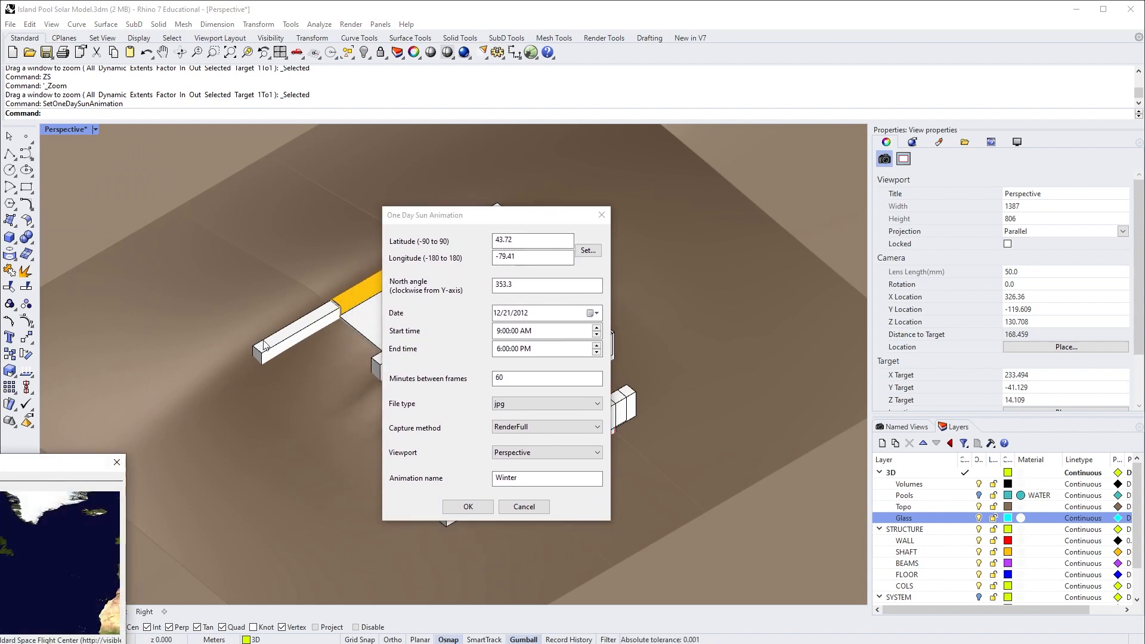
left_click(587, 250)
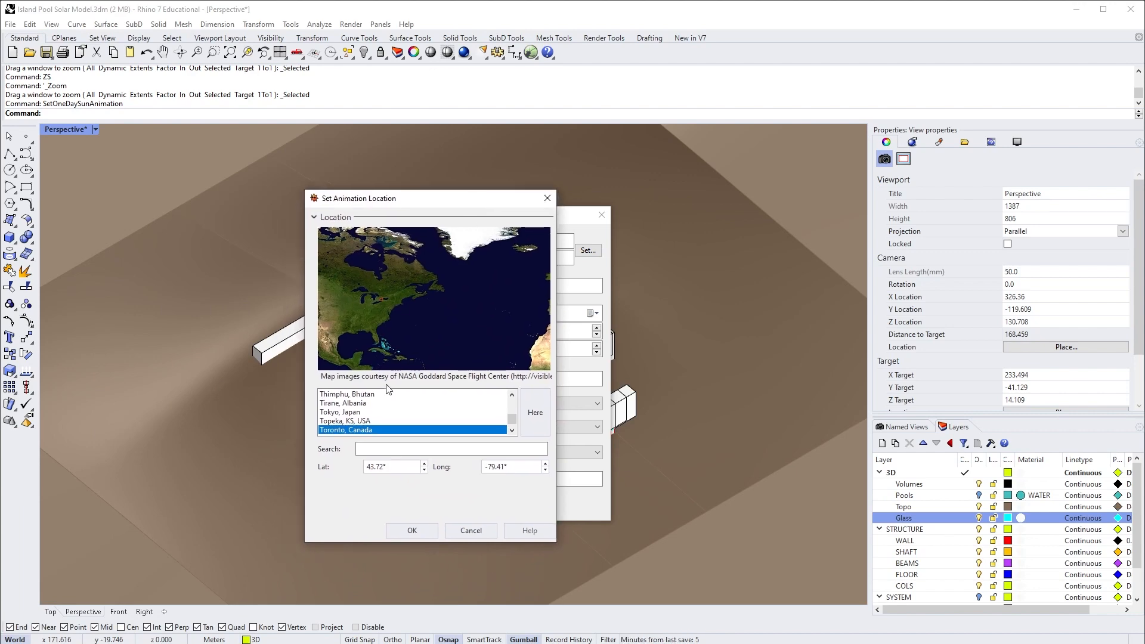
mouse_move(377, 422)
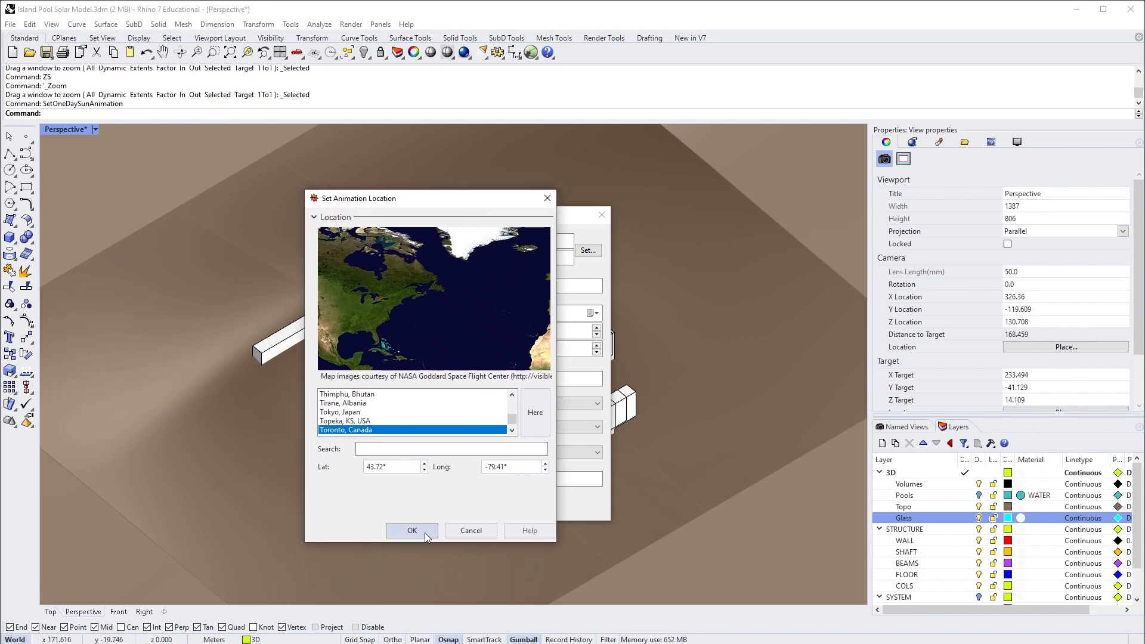
left_click(410, 530)
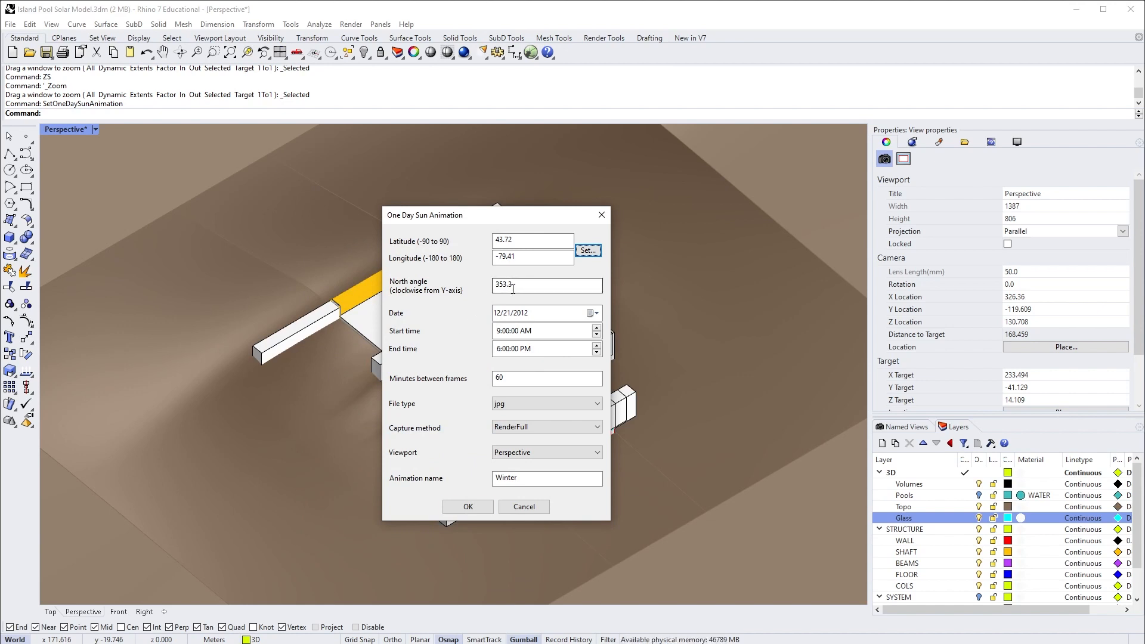
left_click(546, 285)
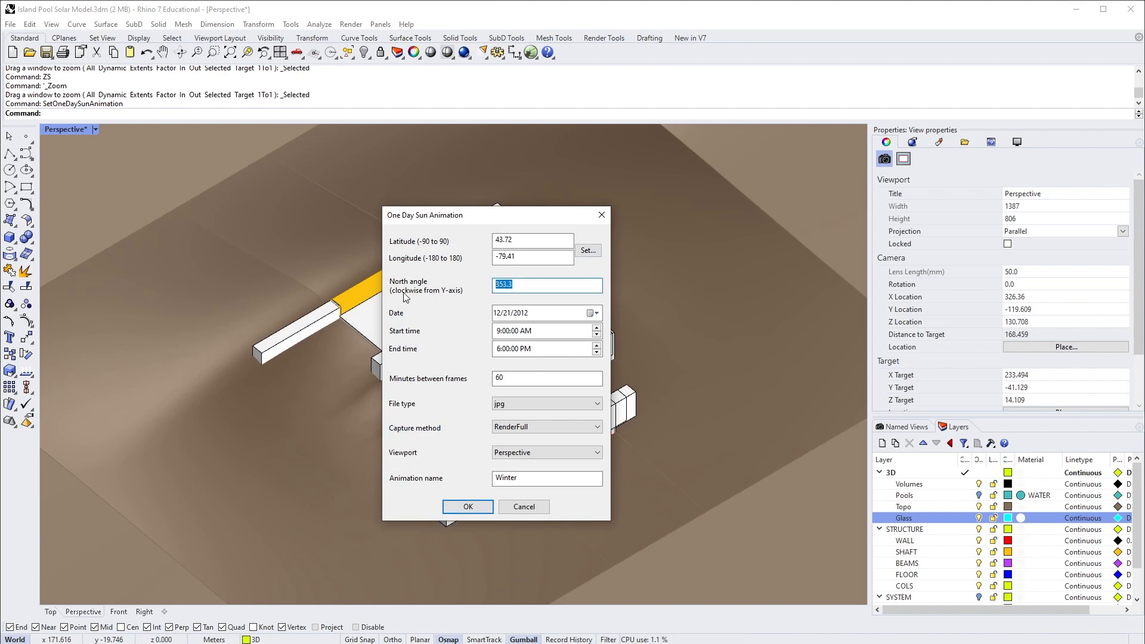
mouse_move(453, 302)
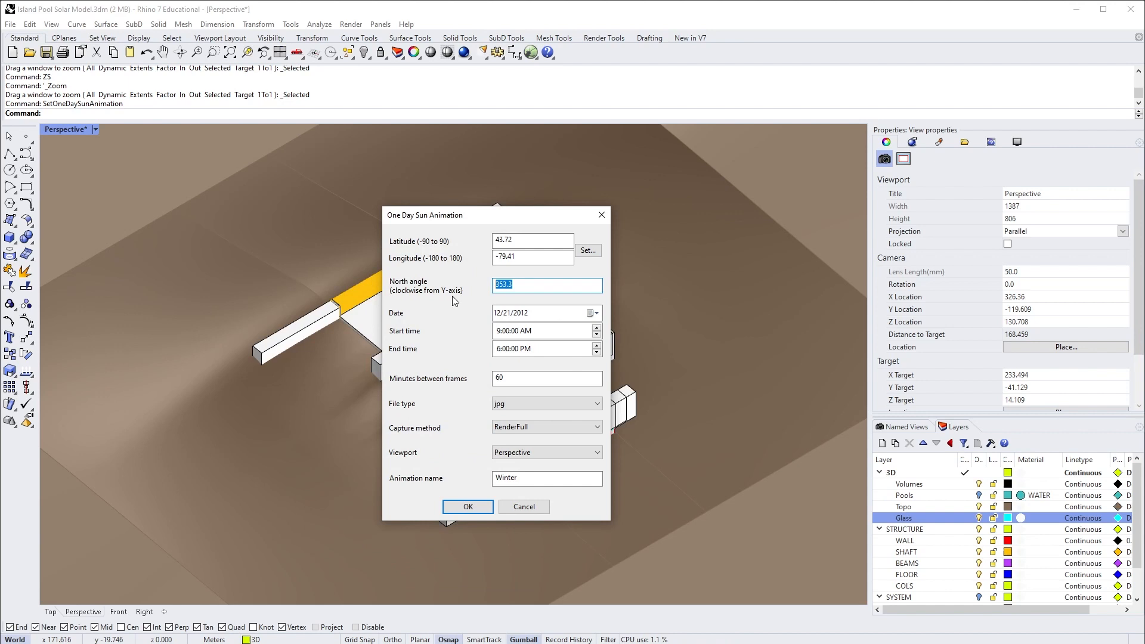
mouse_move(471, 292)
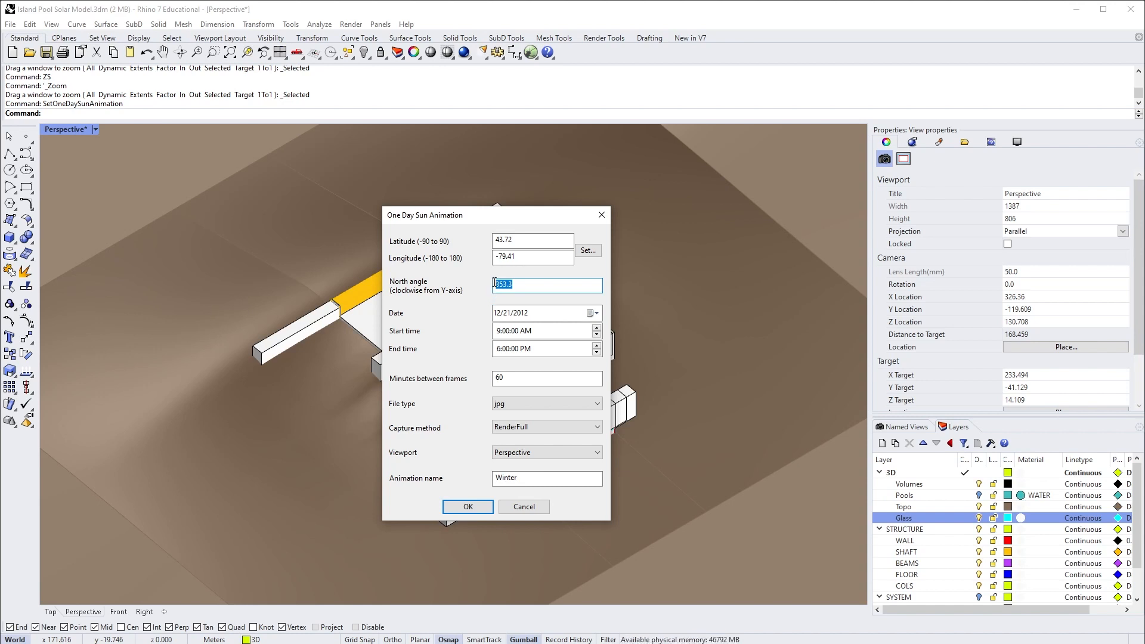
type("0")
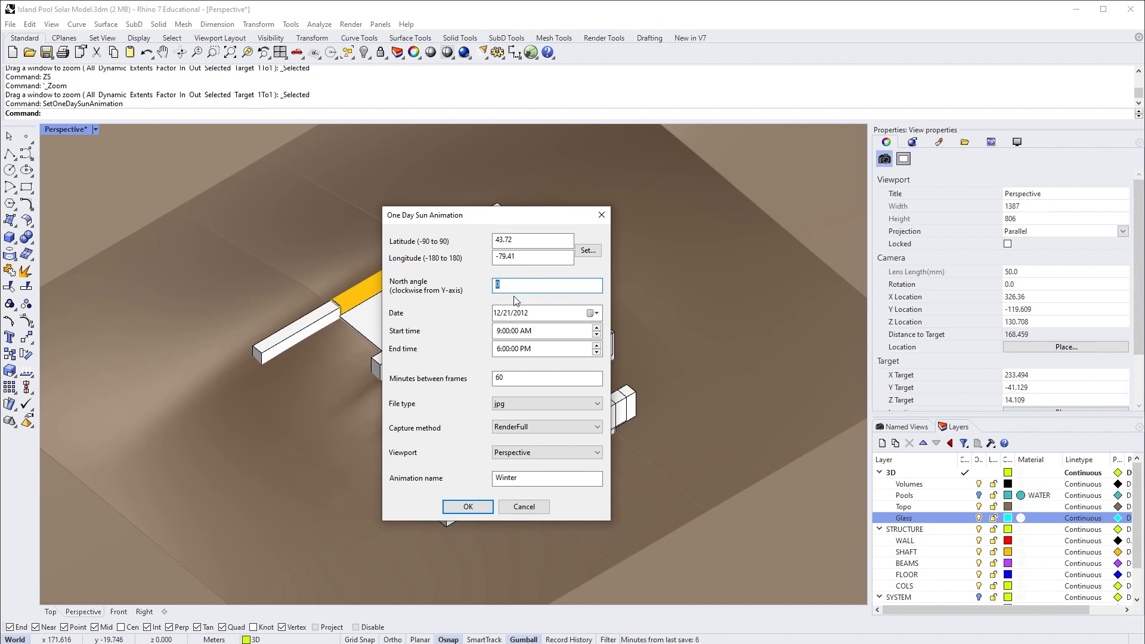
left_click(546, 312)
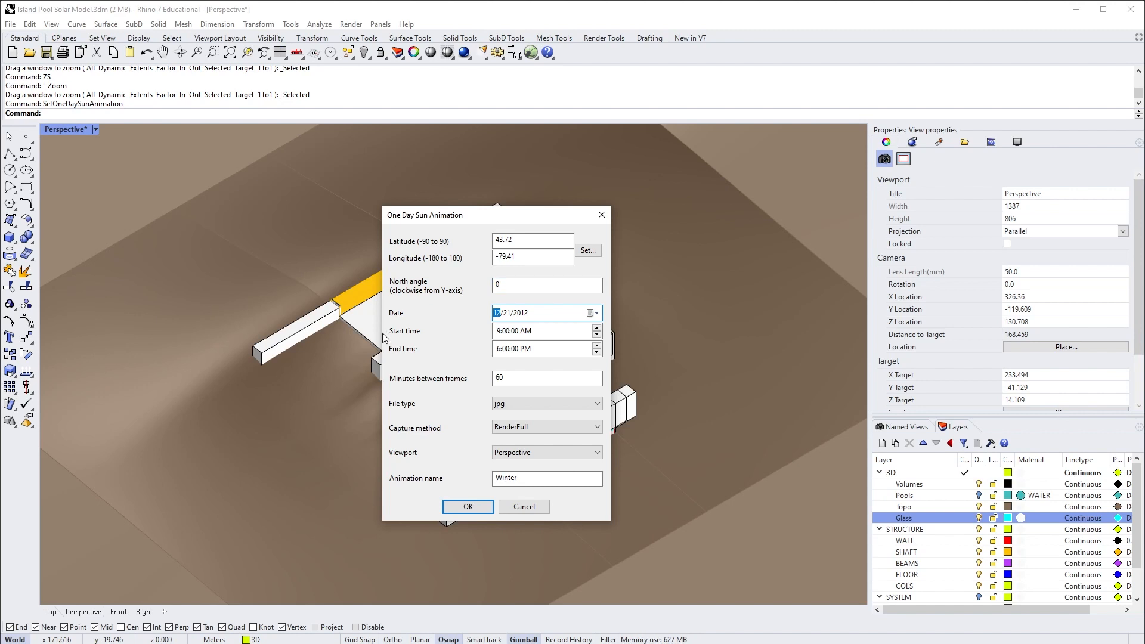
mouse_move(400, 323)
type("6")
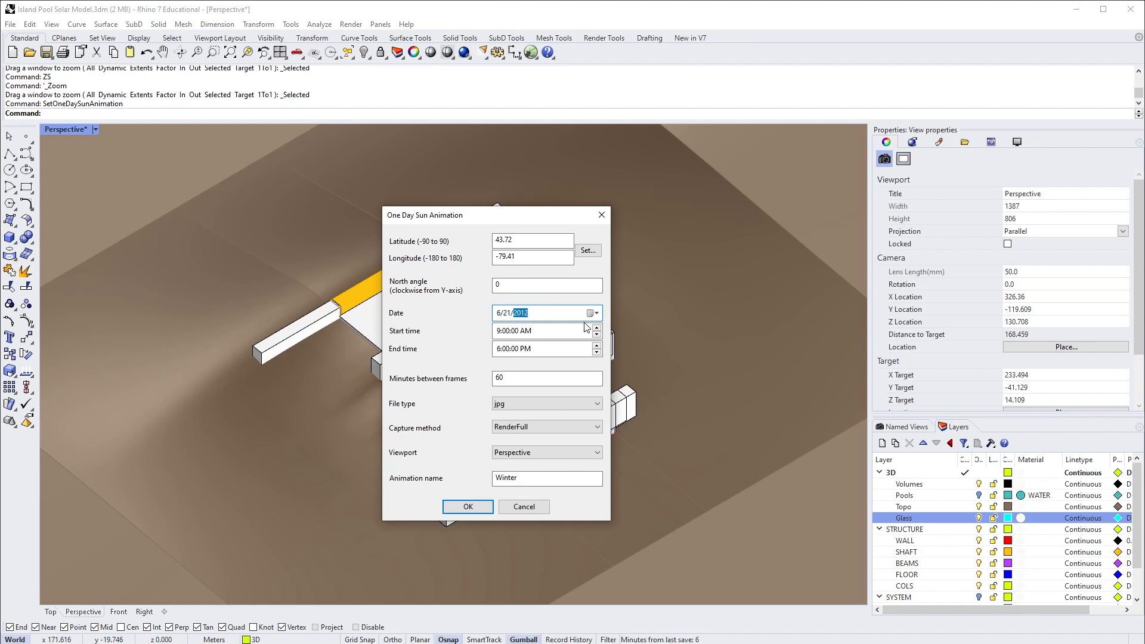
Configure animation 'Summer' for 6/21/2023, 8:00 AM start, SunPreview capture, and confirm
type("2023")
left_click(548, 331)
type("8")
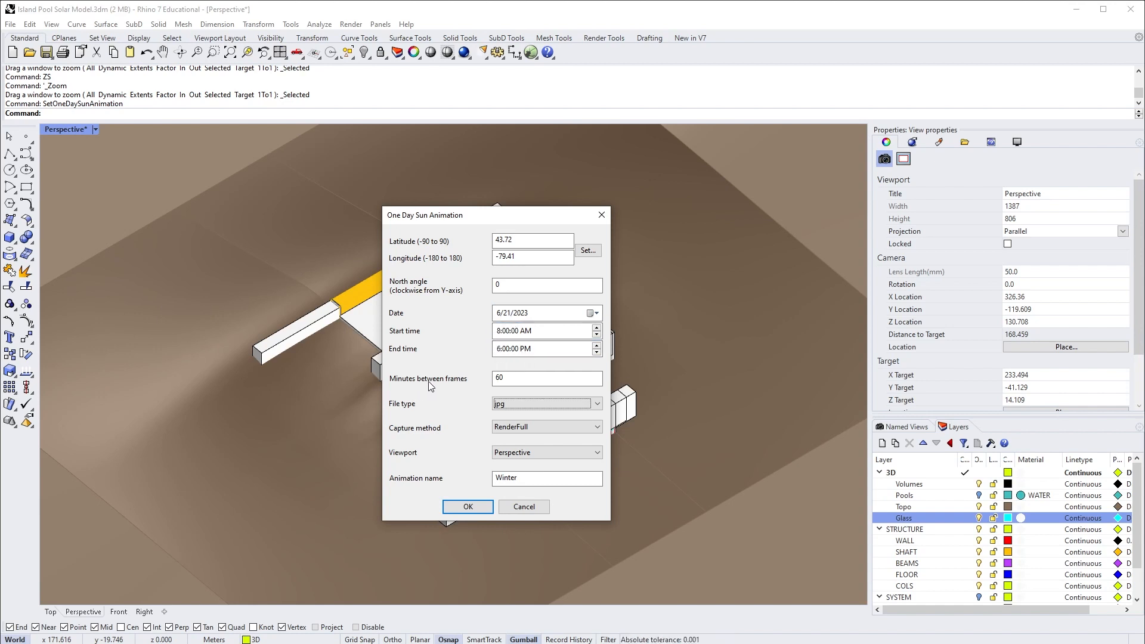
left_click(547, 378)
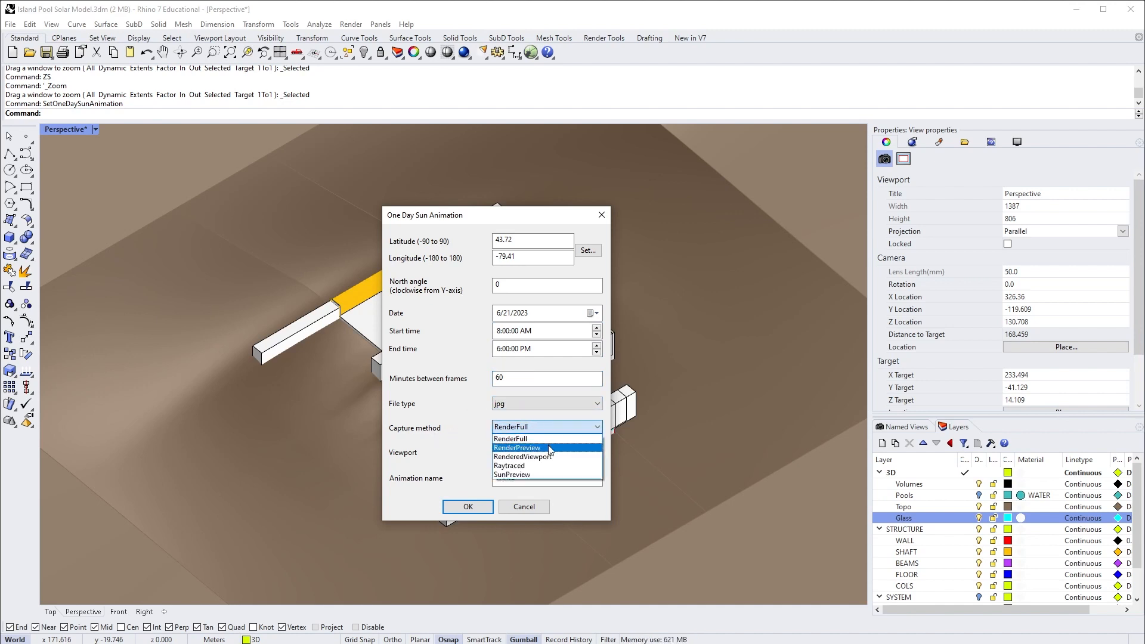
mouse_move(509, 465)
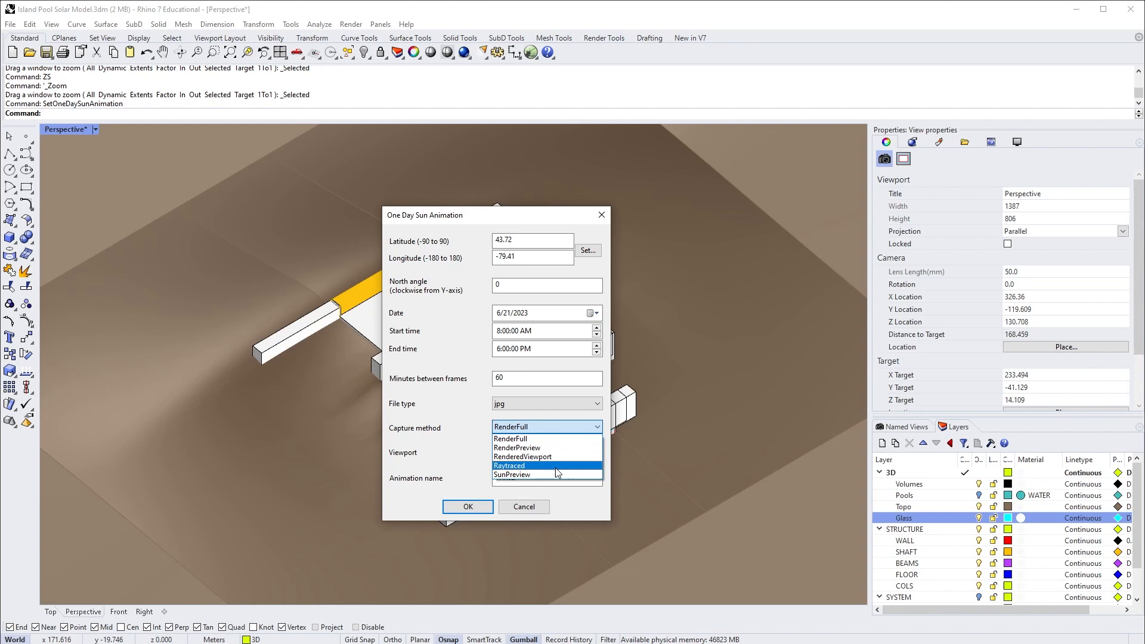
mouse_move(544, 457)
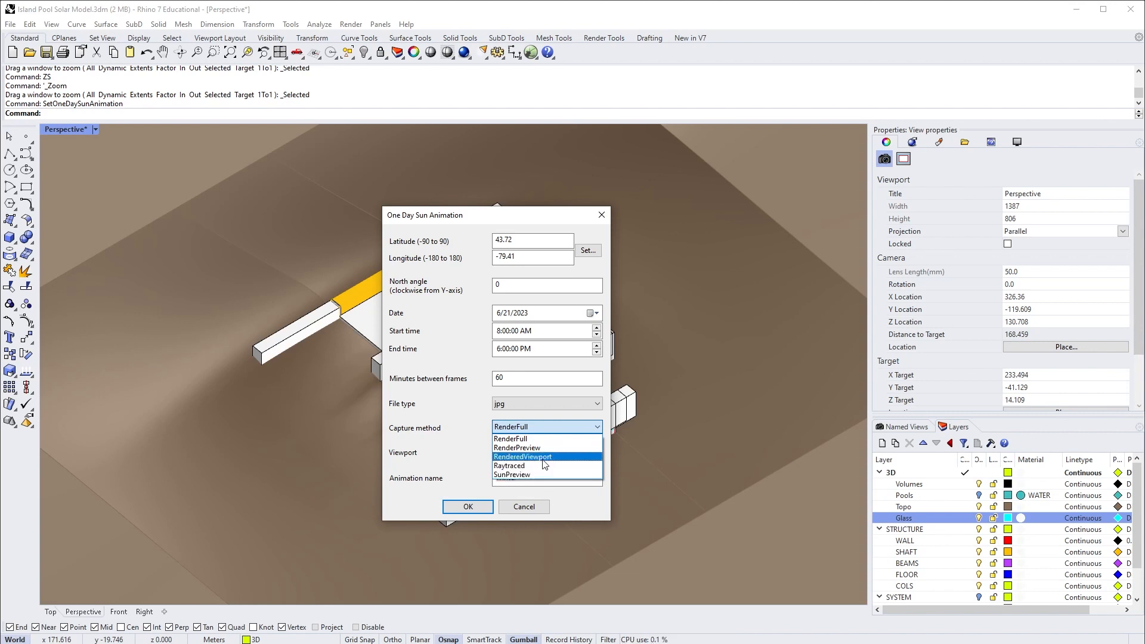
mouse_move(545, 474)
type("Winter")
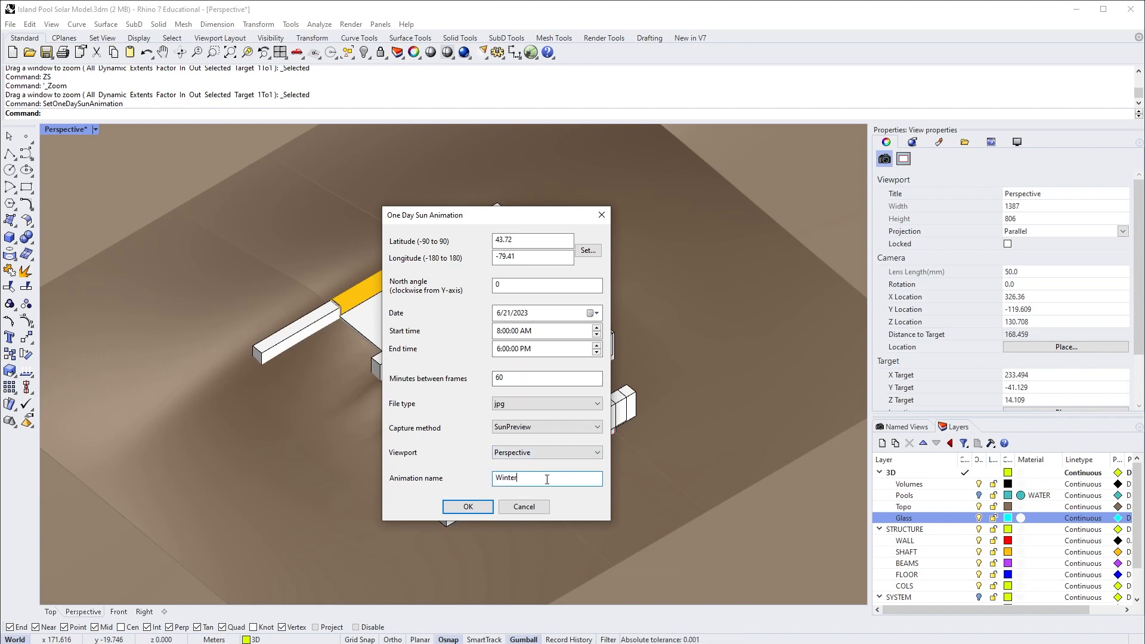
type("S")
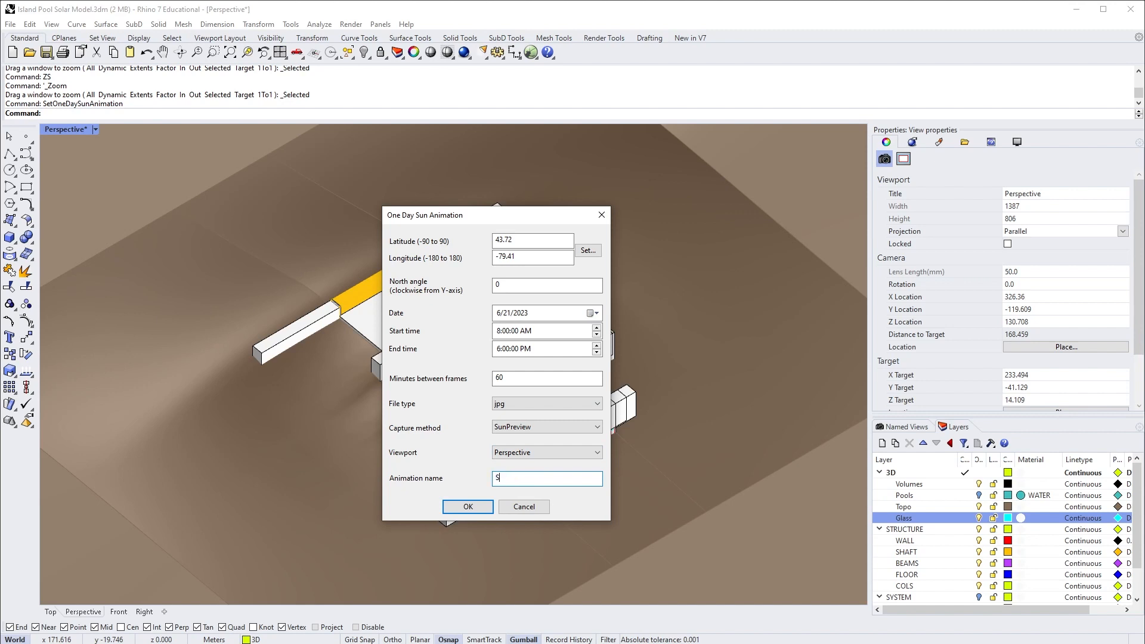
type("Summer")
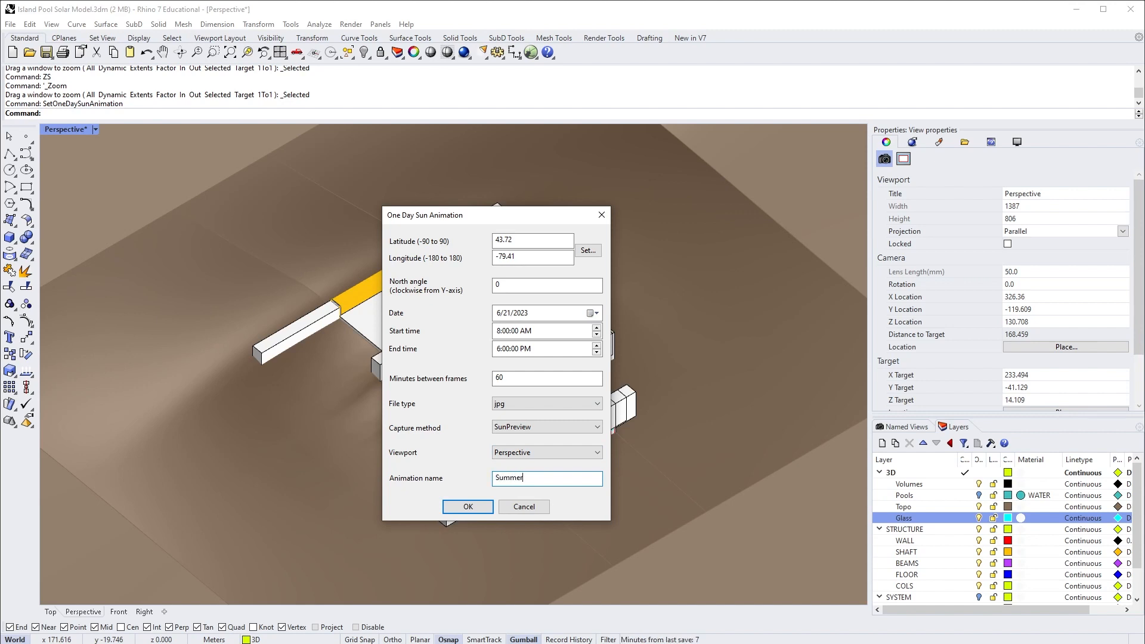
left_click(467, 506)
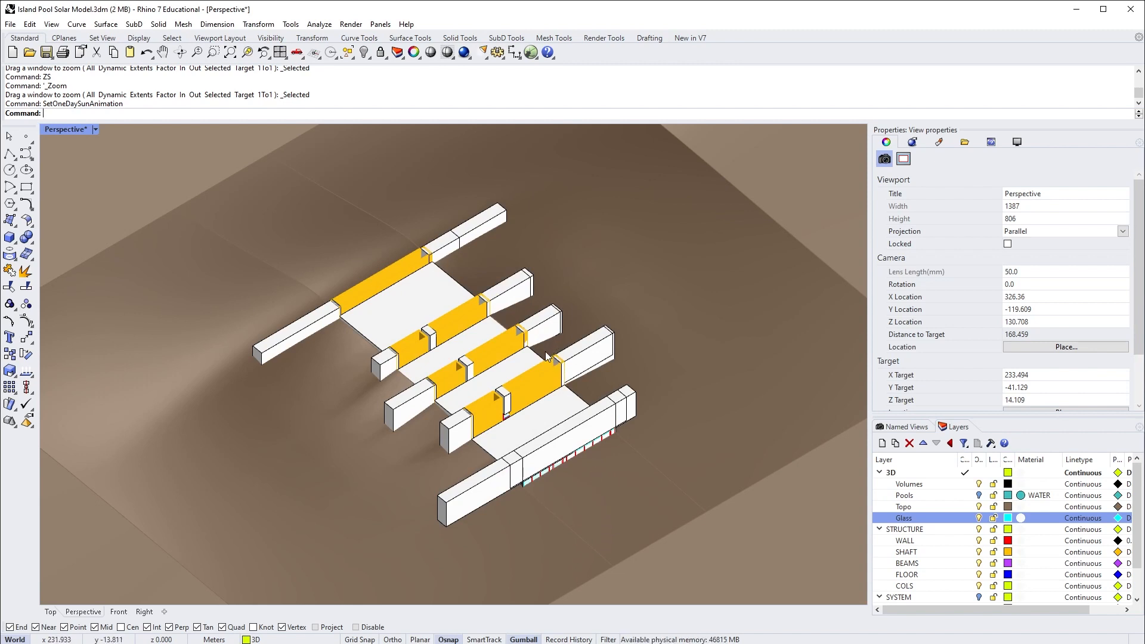
mouse_move(540, 352)
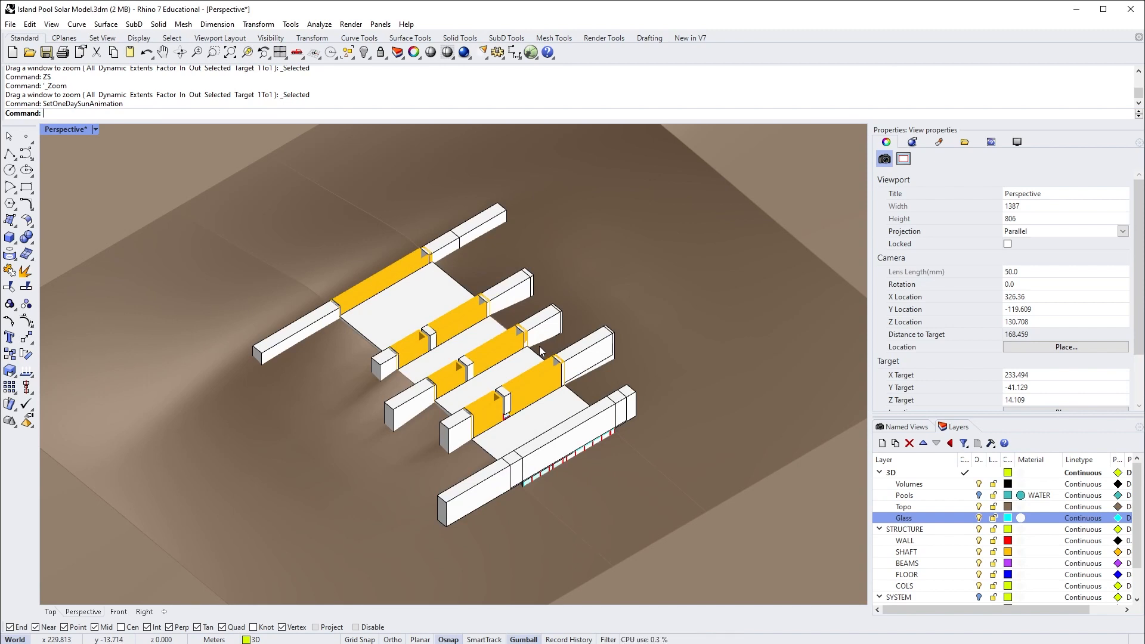
Switch the Perspective view to Rendered display with cast shadows and open the Lights panel
left_click(66, 129)
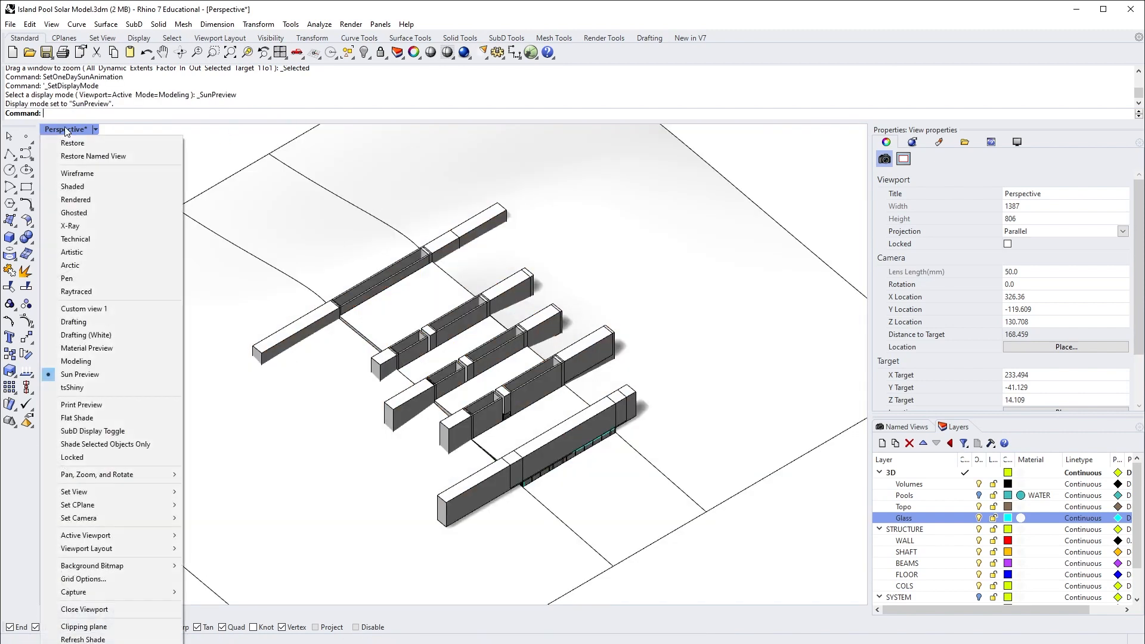
mouse_move(86, 349)
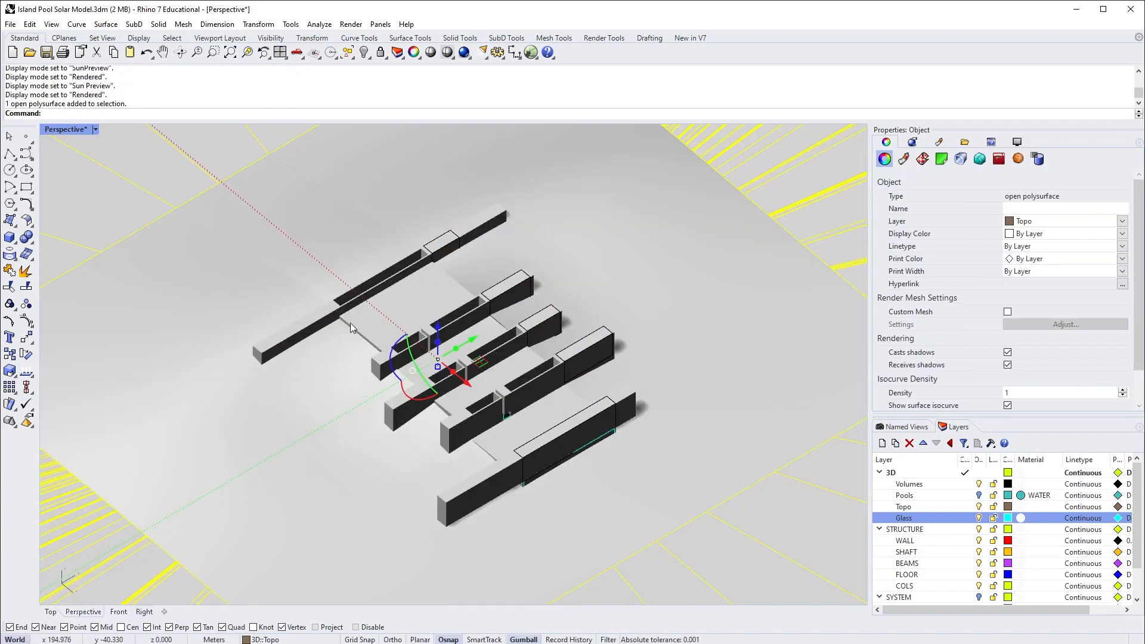
left_click(632, 296)
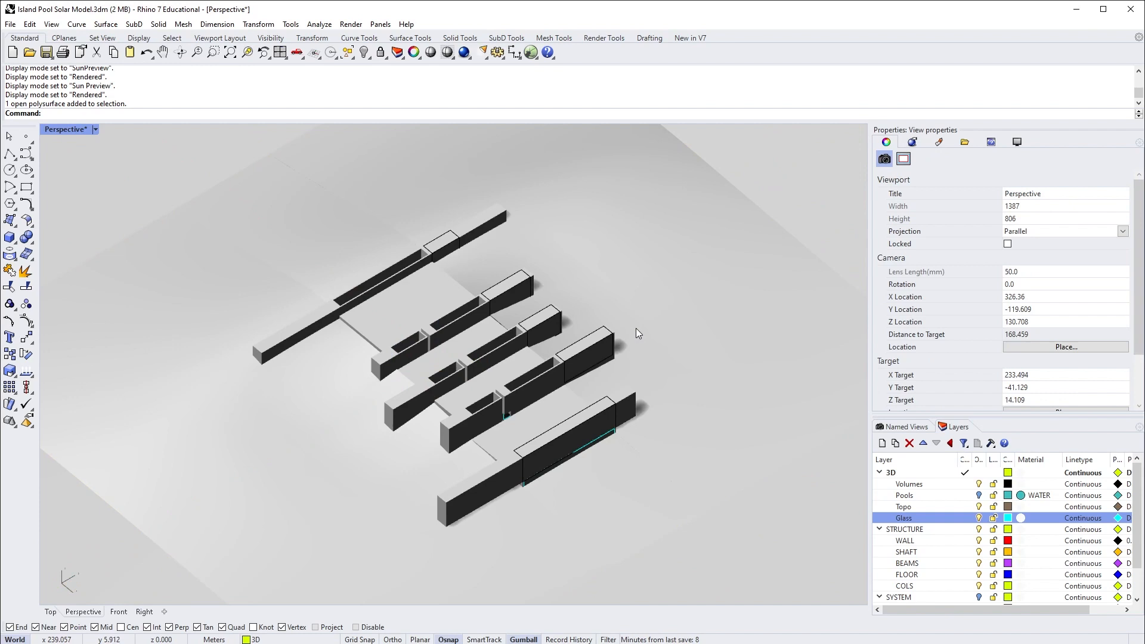
mouse_move(634, 374)
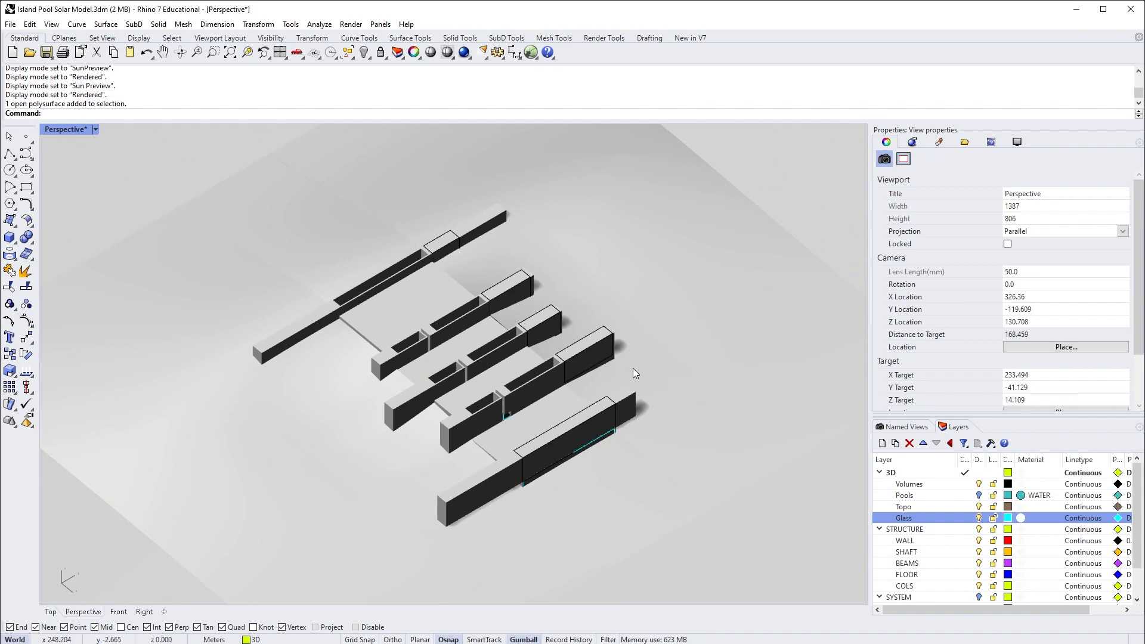
type("Lights")
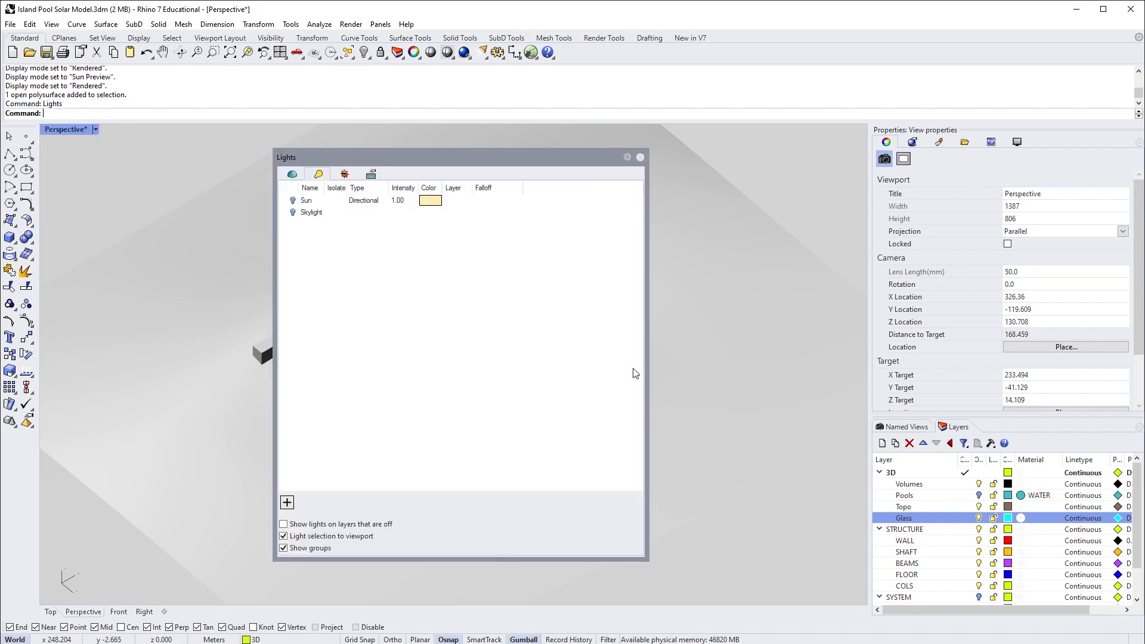
Open the sun settings and change the sun date to 6/21/2000
left_click(344, 173)
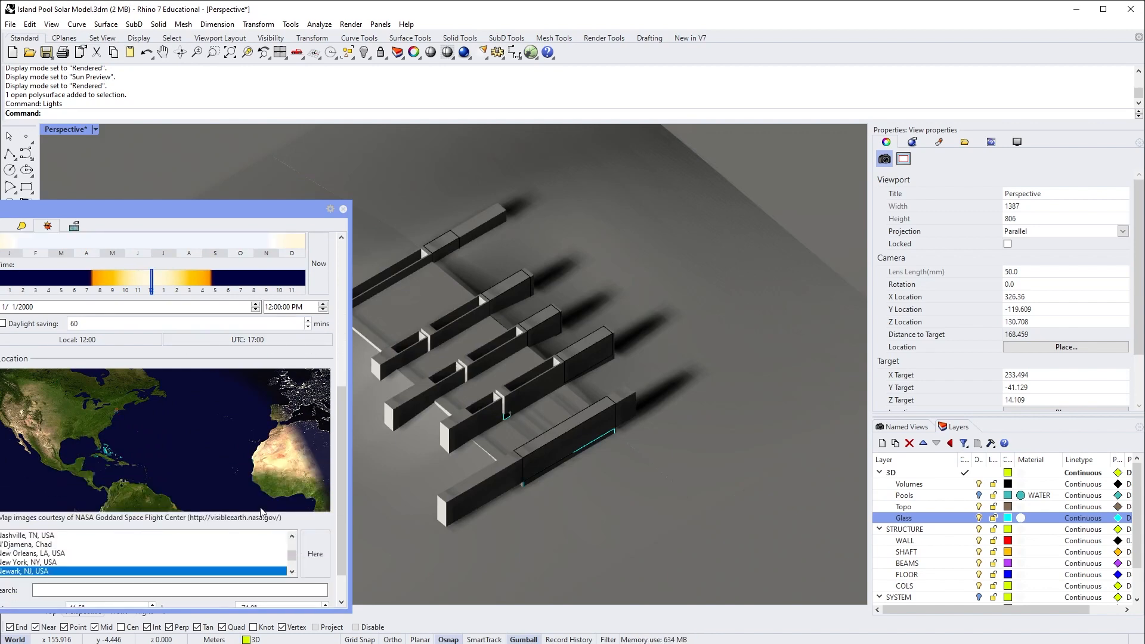
type("toron")
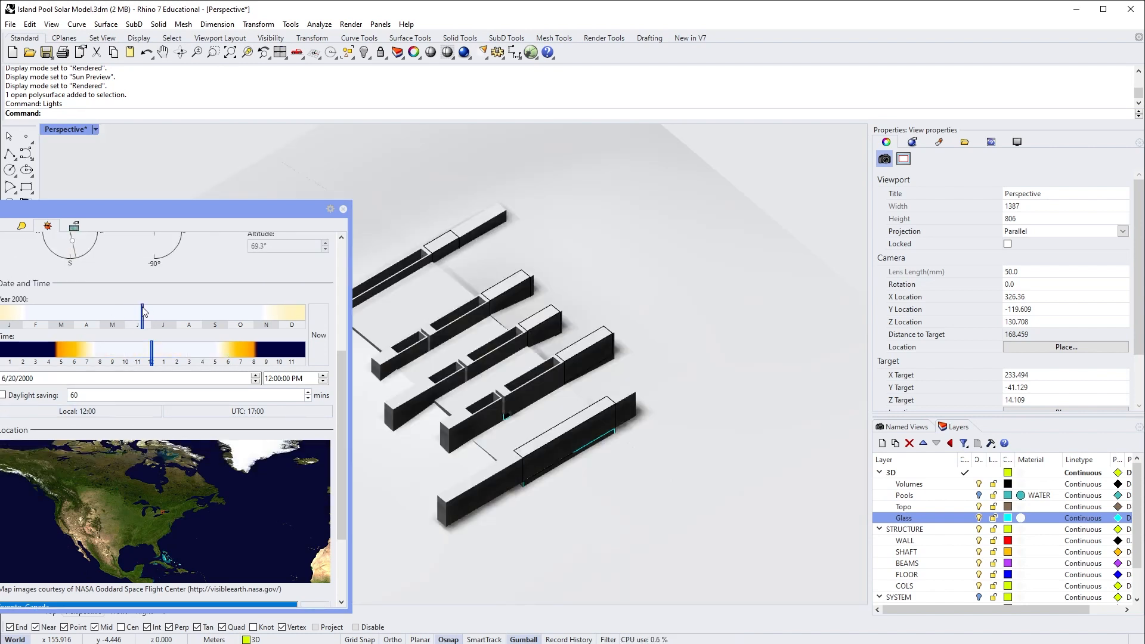
left_click(14, 378)
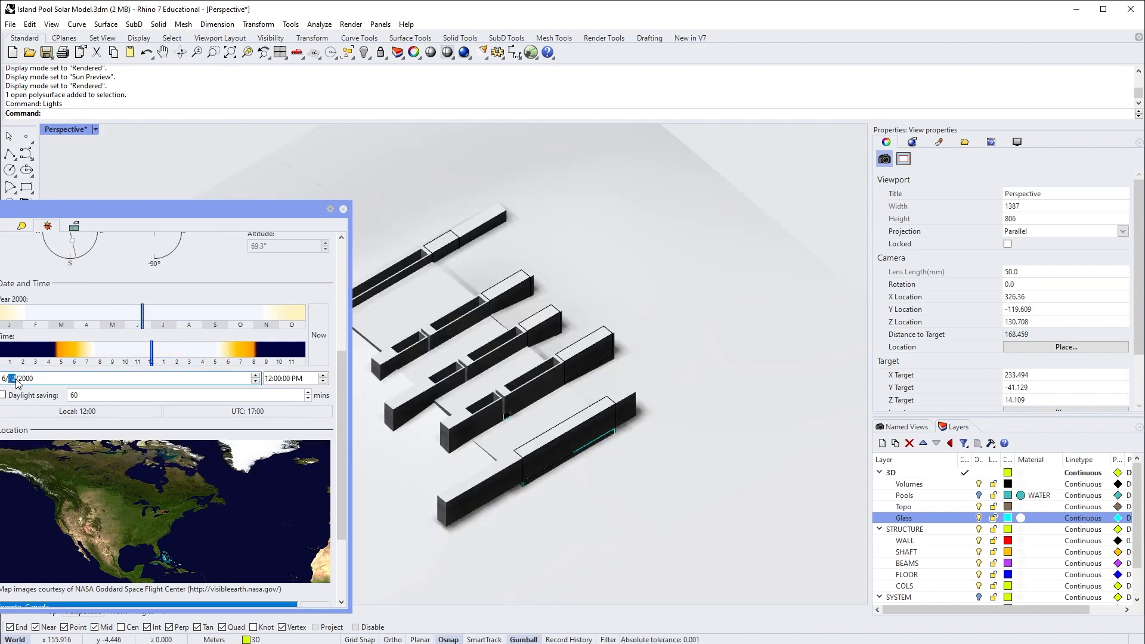
Sweep the sun time between 8:00 AM and about 5 PM to check shadows, then close settings
left_click_drag(150, 352, 95, 352)
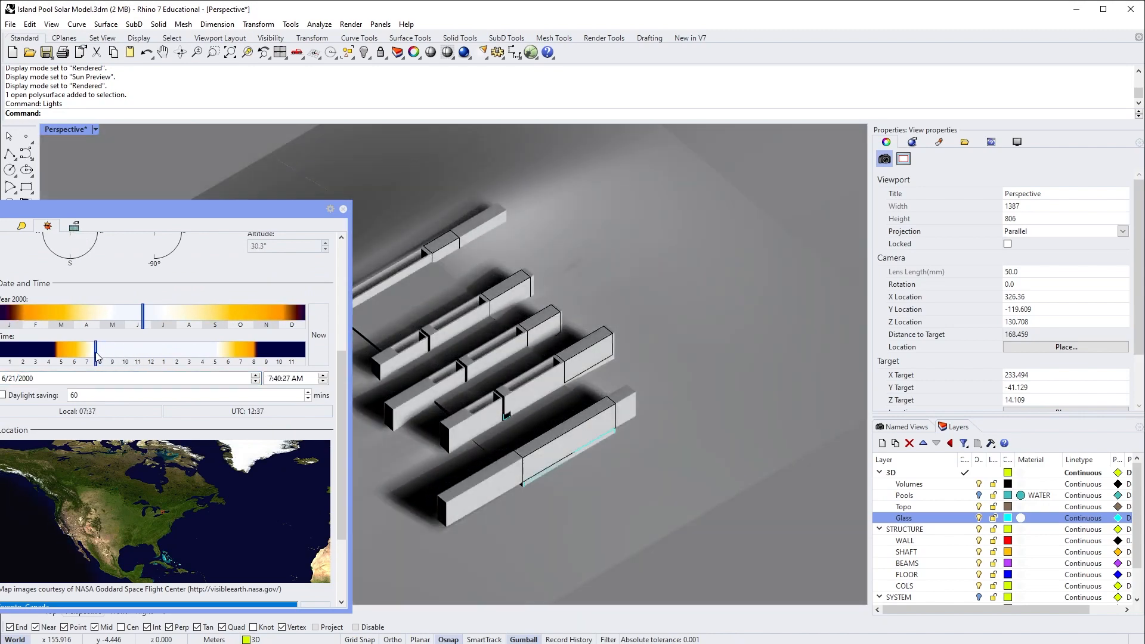
left_click_drag(95, 350, 167, 350)
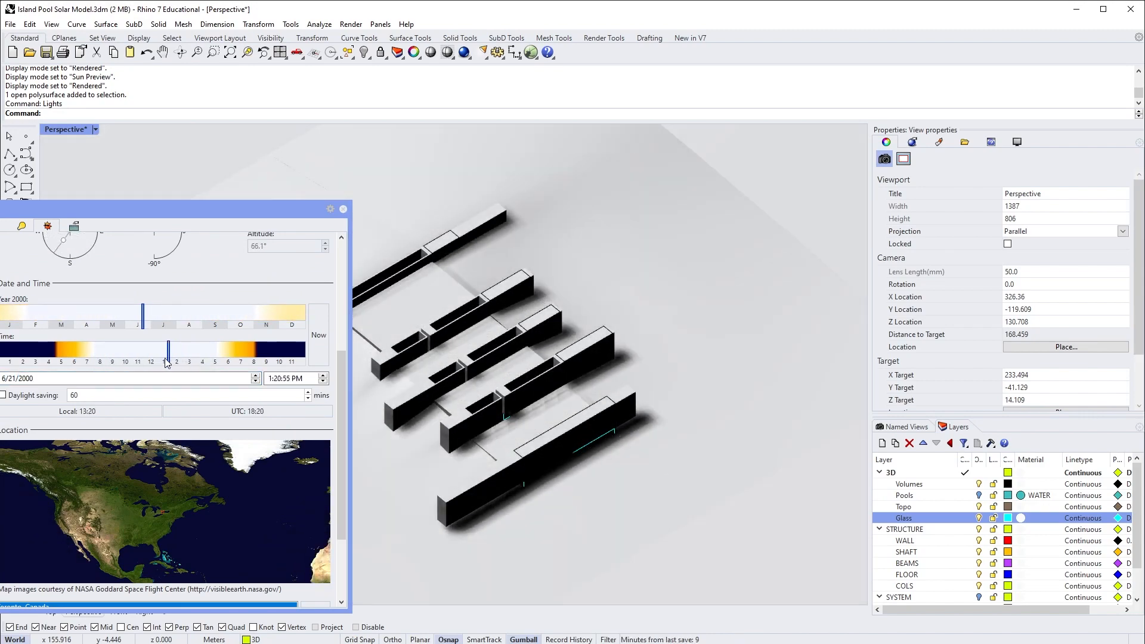
left_click_drag(168, 350, 208, 350)
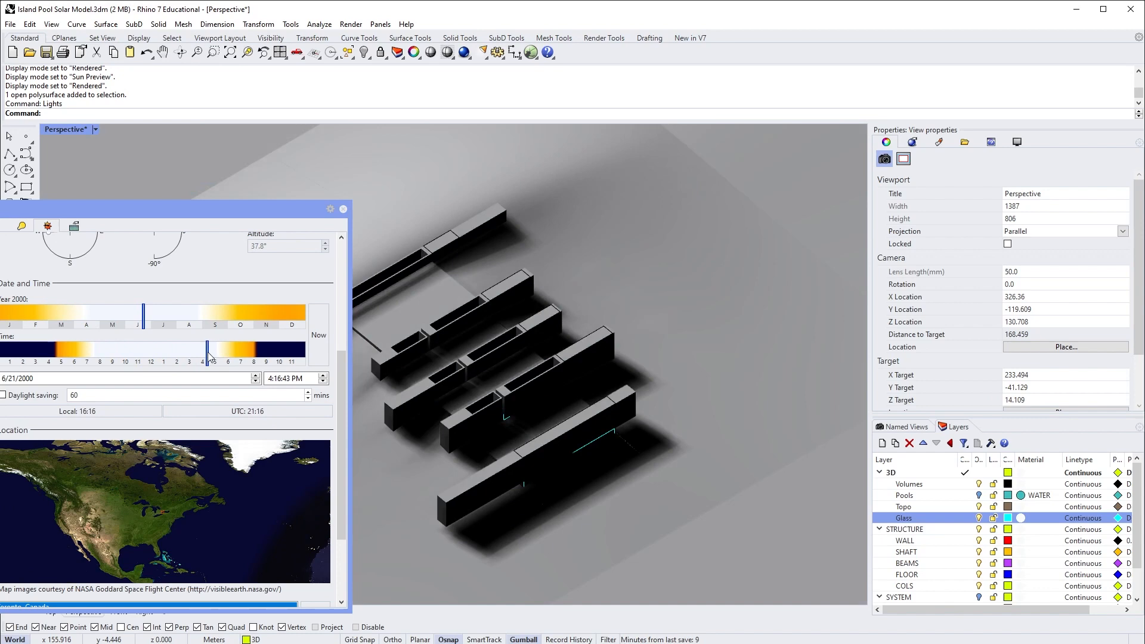
left_click_drag(214, 350, 115, 350)
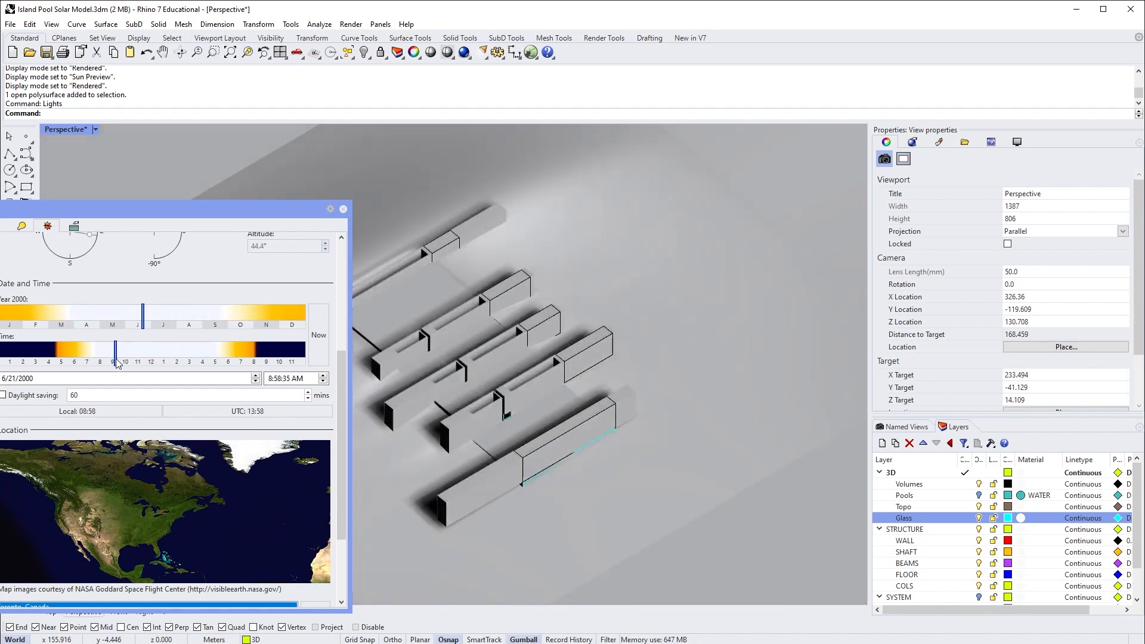
left_click_drag(114, 352, 95, 352)
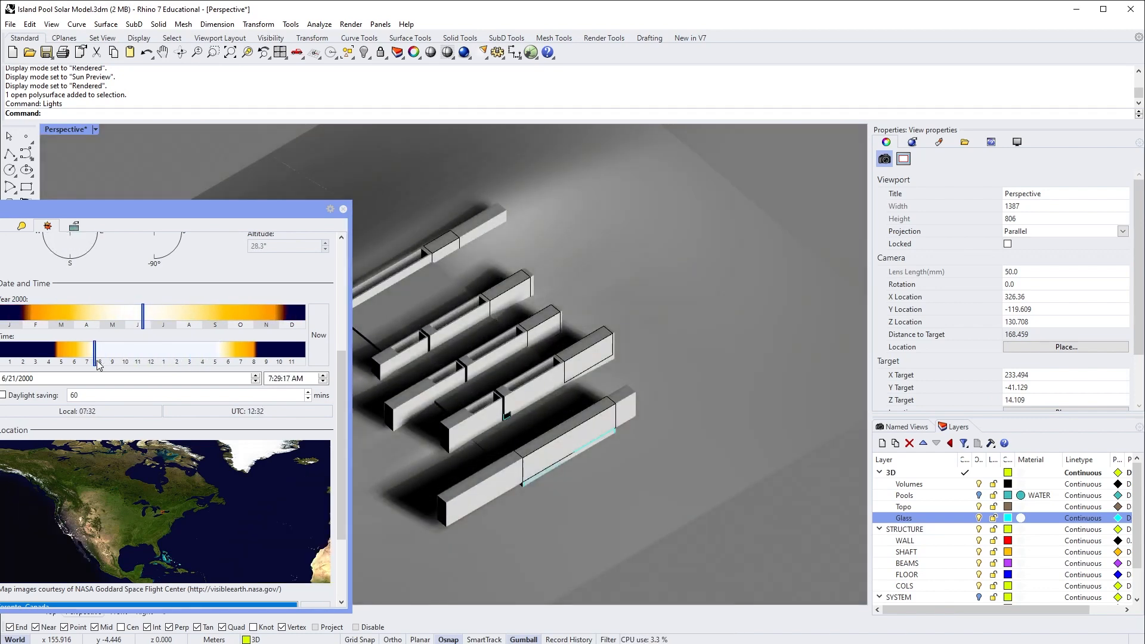
left_click_drag(88, 350, 97, 351)
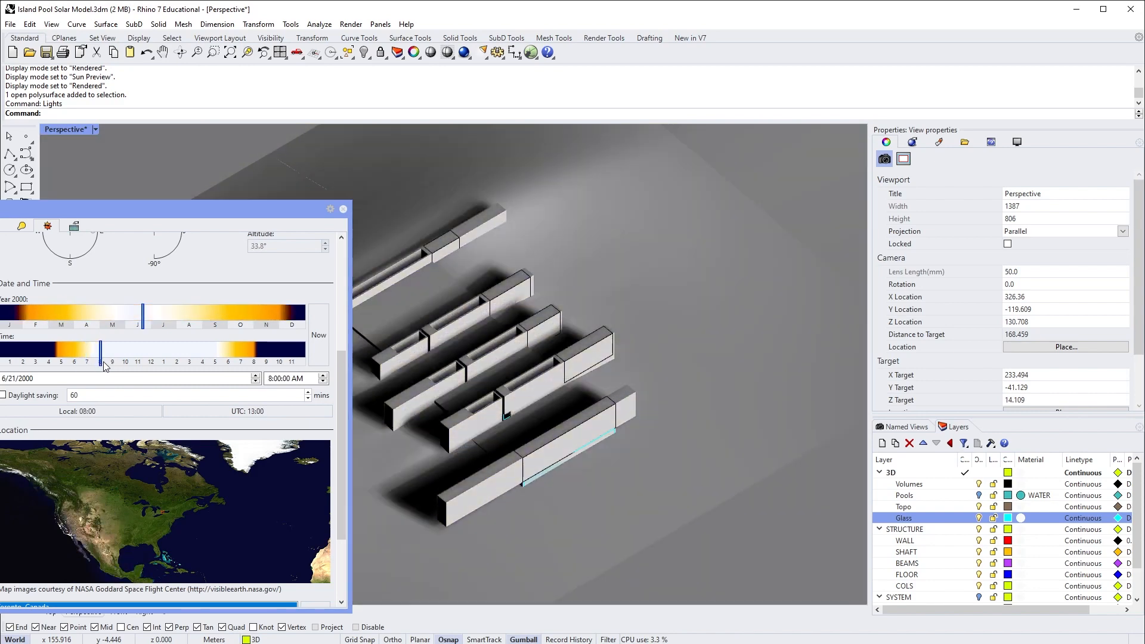
left_click_drag(98, 350, 186, 350)
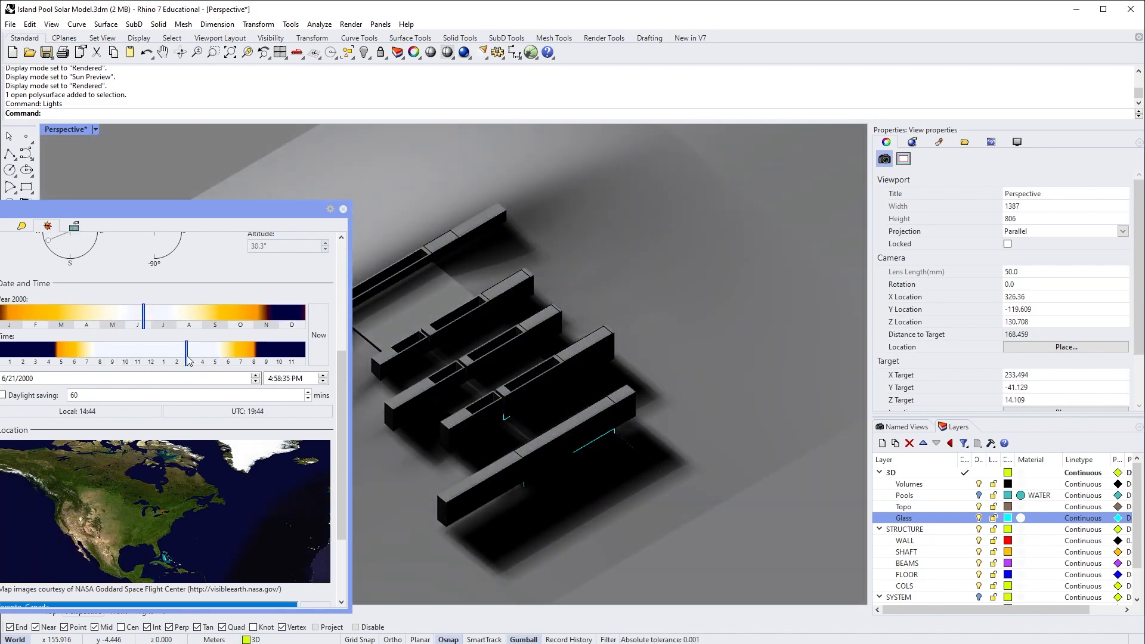
left_click_drag(186, 352, 193, 352)
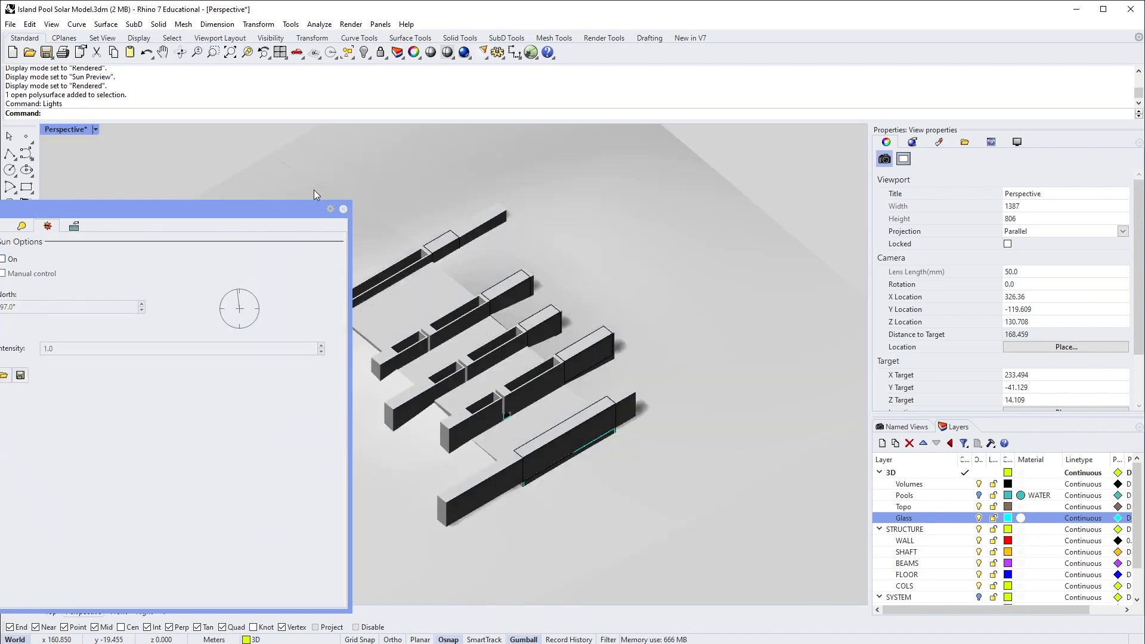
left_click(343, 209)
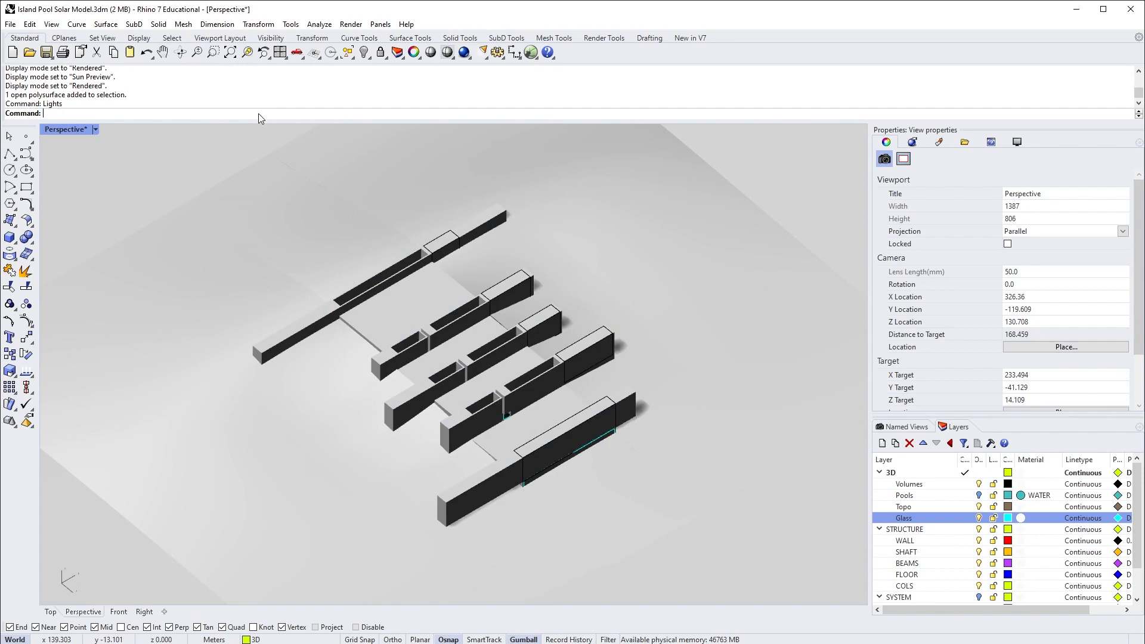
Record the sun animation frames into the Summer folder, dismissing the light index error
type("RecordAnimation")
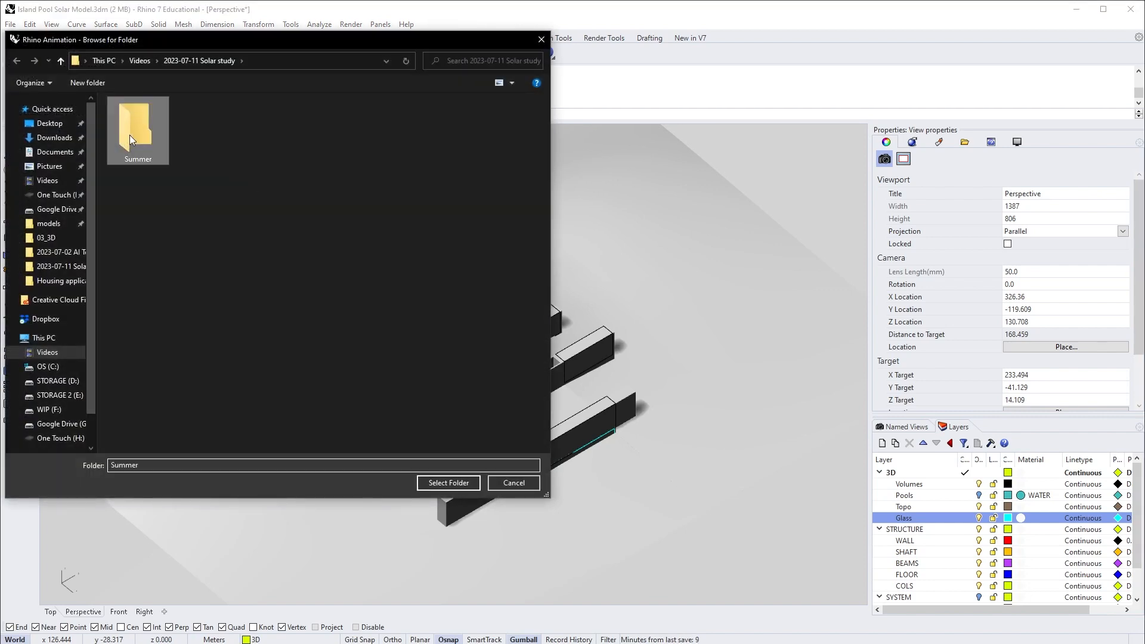
double_click(137, 126)
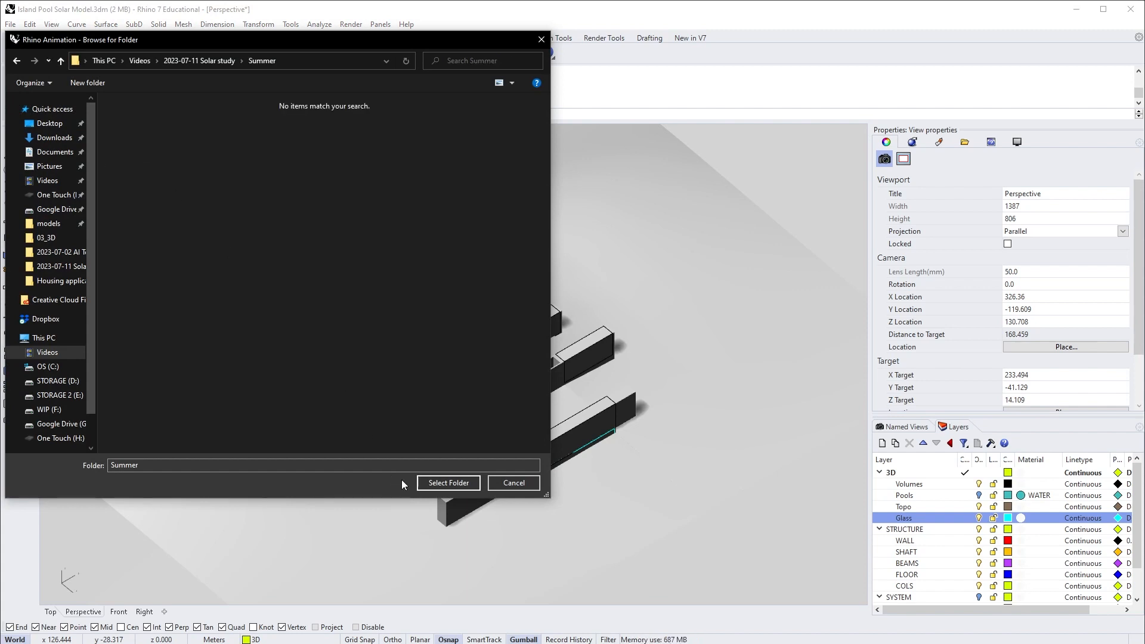
left_click(448, 483)
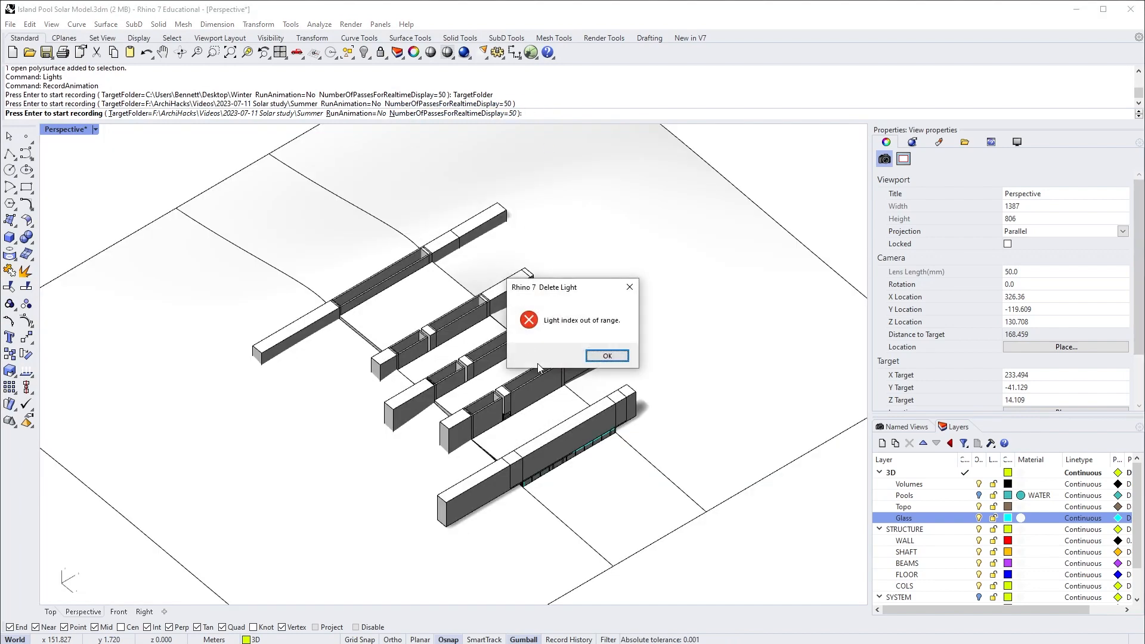
left_click(607, 355)
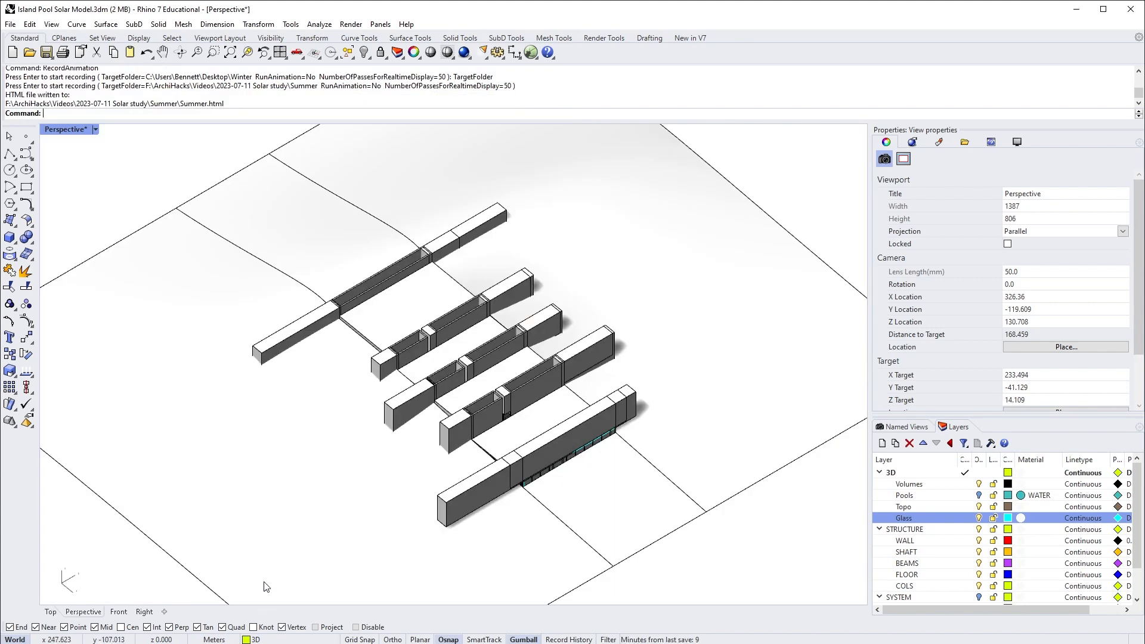
mouse_move(572, 438)
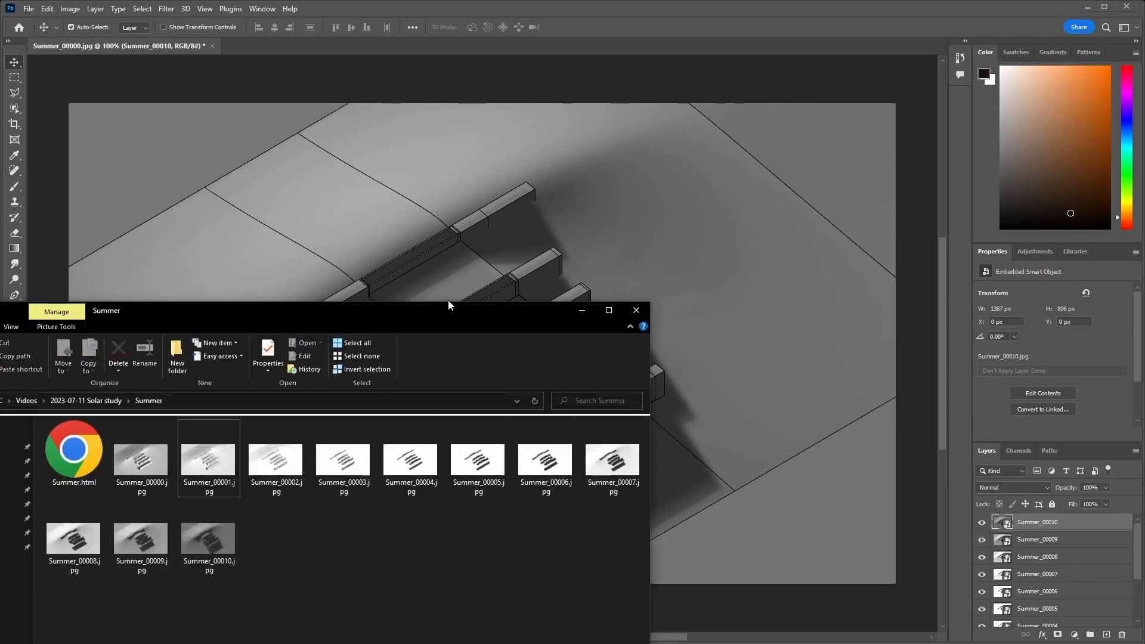
Bring the document with the stacked Summer_00000–00010 frame layers to the front
left_click(635, 309)
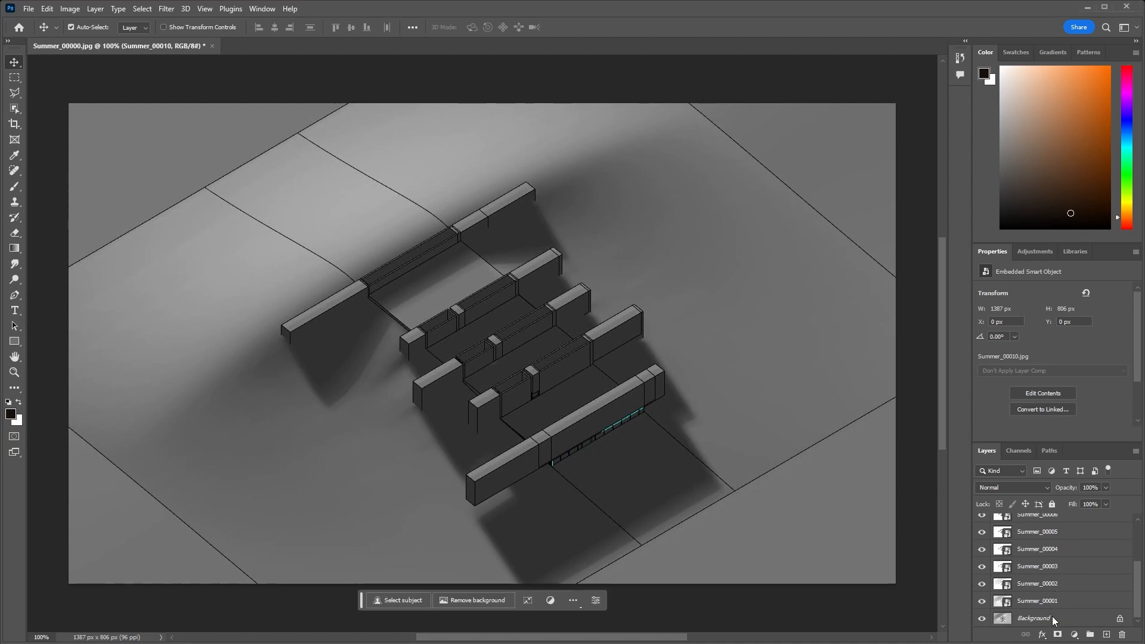
Unlock the Background frame into a regular Layer 0
left_click(1032, 618)
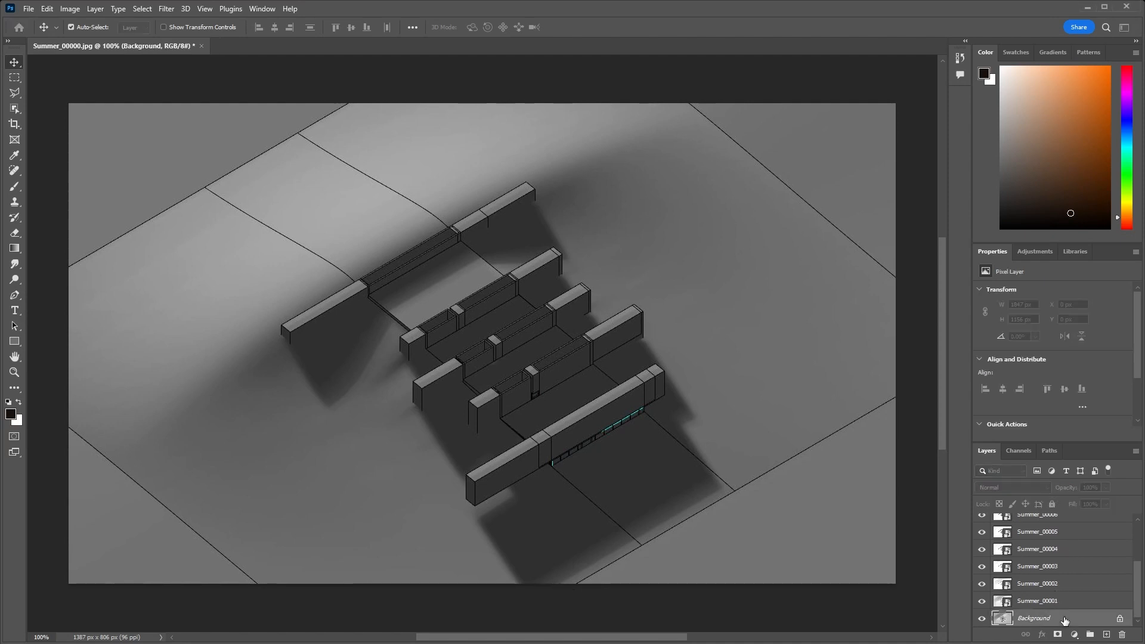
double_click(1032, 618)
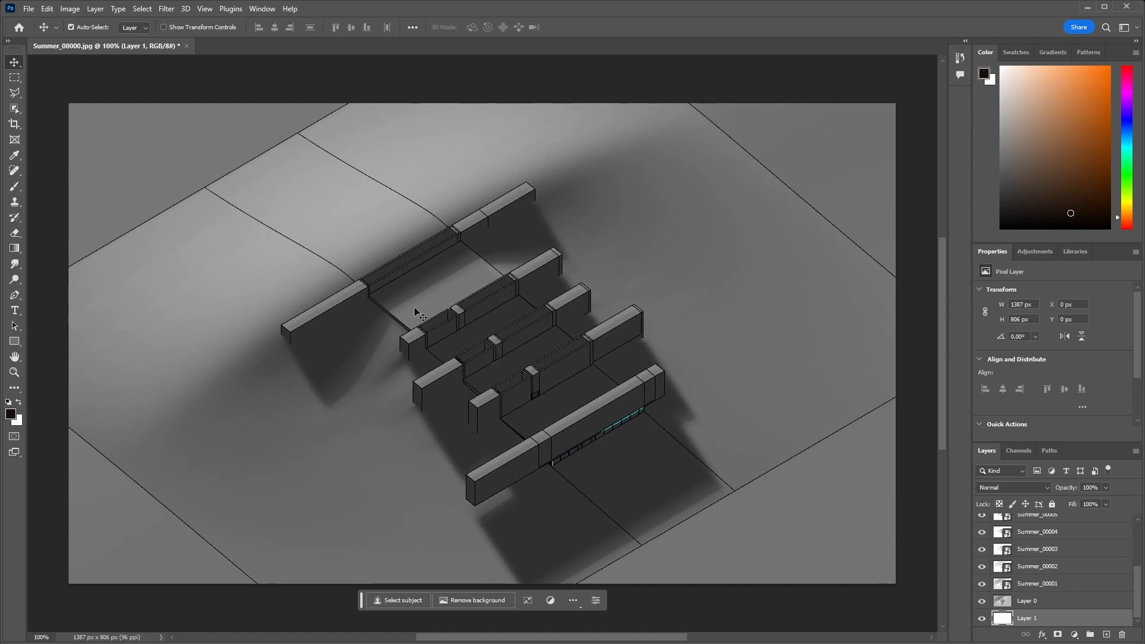
mouse_move(404, 271)
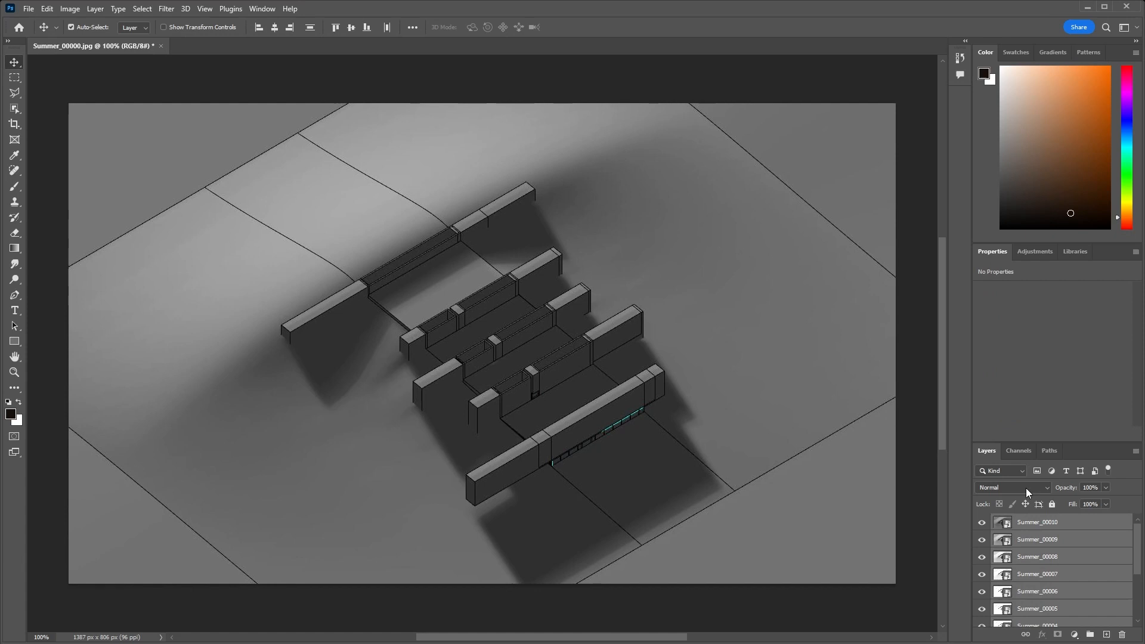
Set the Summer frame layers to Multiply blend mode at 20% opacity
left_click(1013, 487)
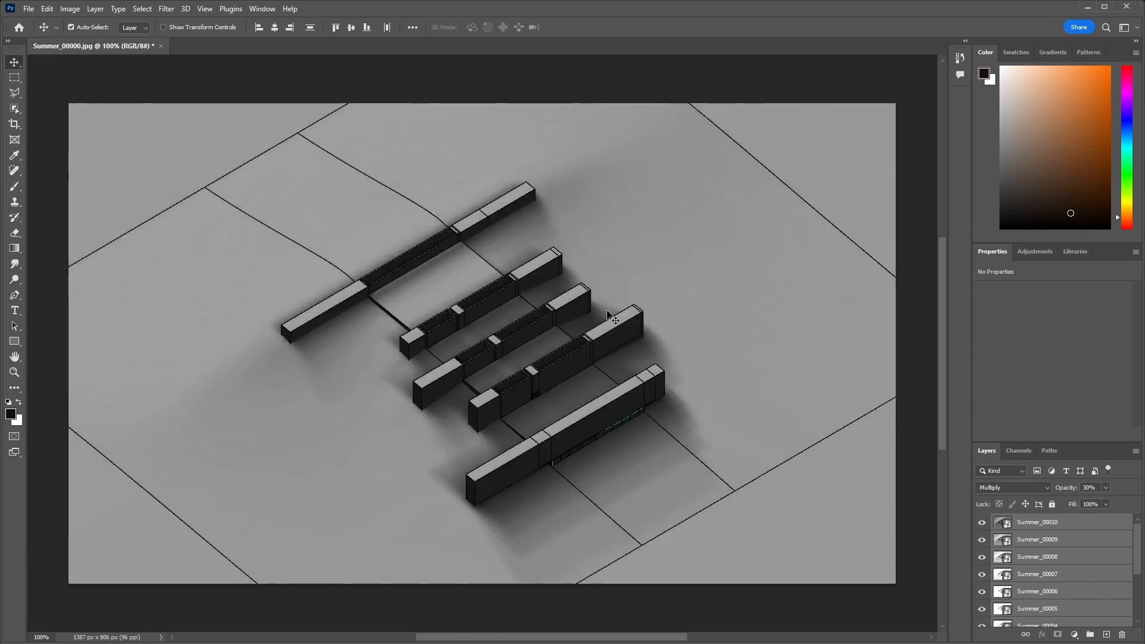
mouse_move(635, 432)
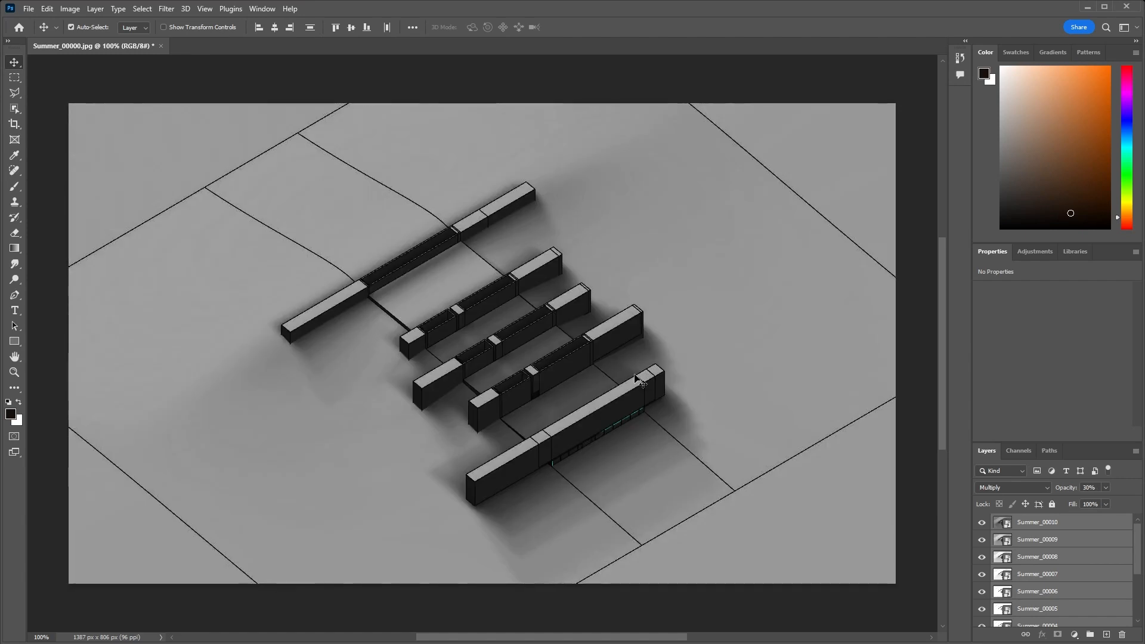
left_click(1089, 488)
type("20")
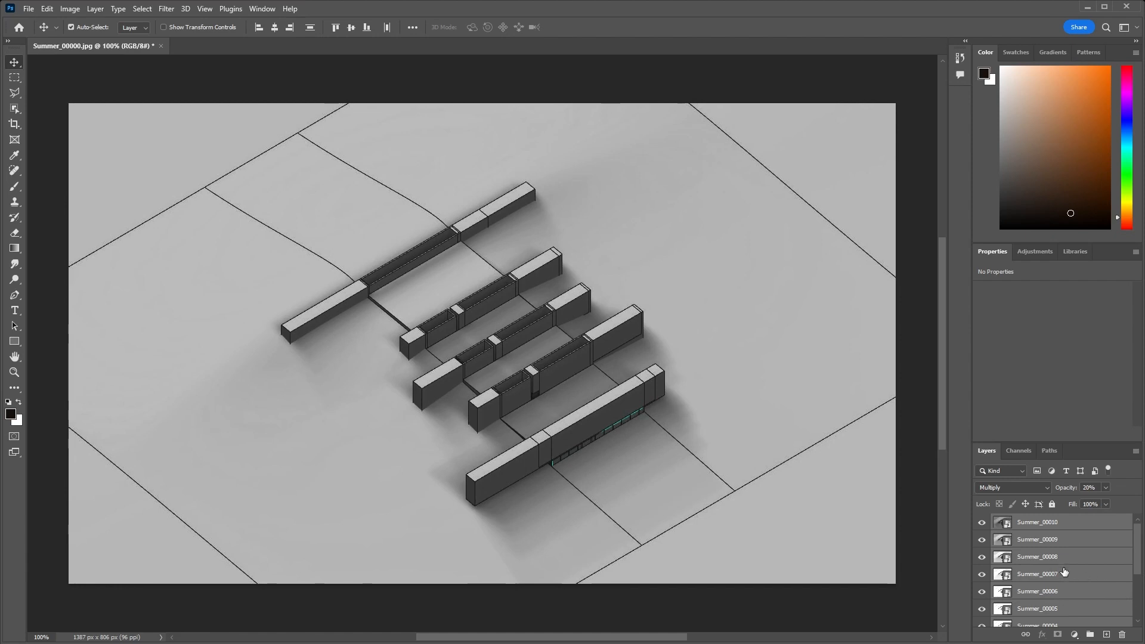
scroll("down", 3)
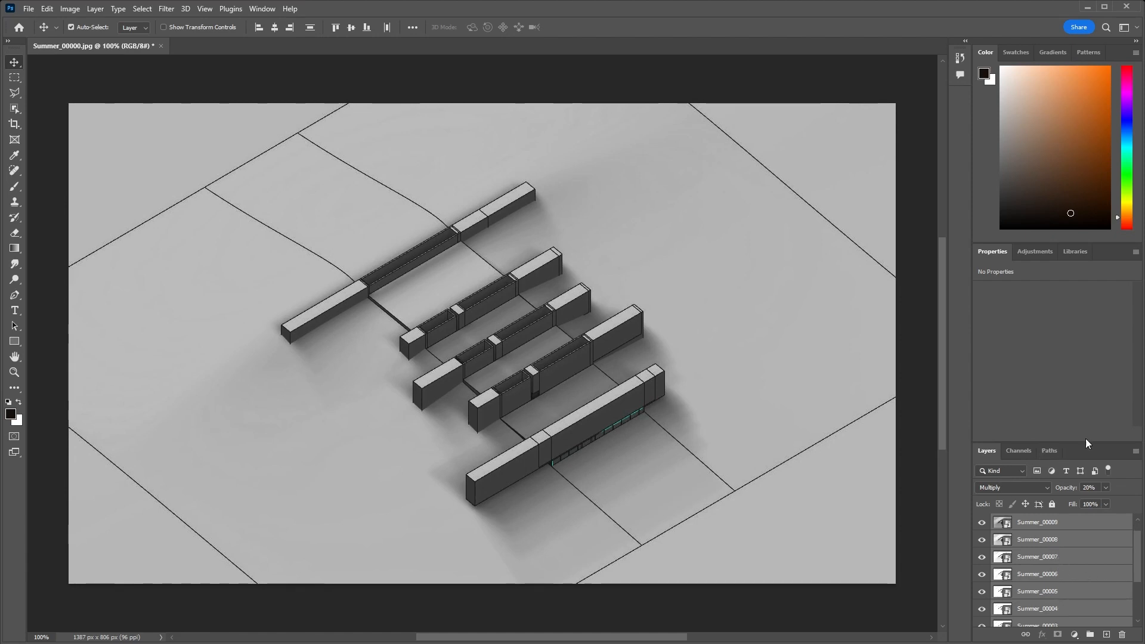
Add a Levels adjustment layer above the stacked Summer frame layers
left_click(1034, 251)
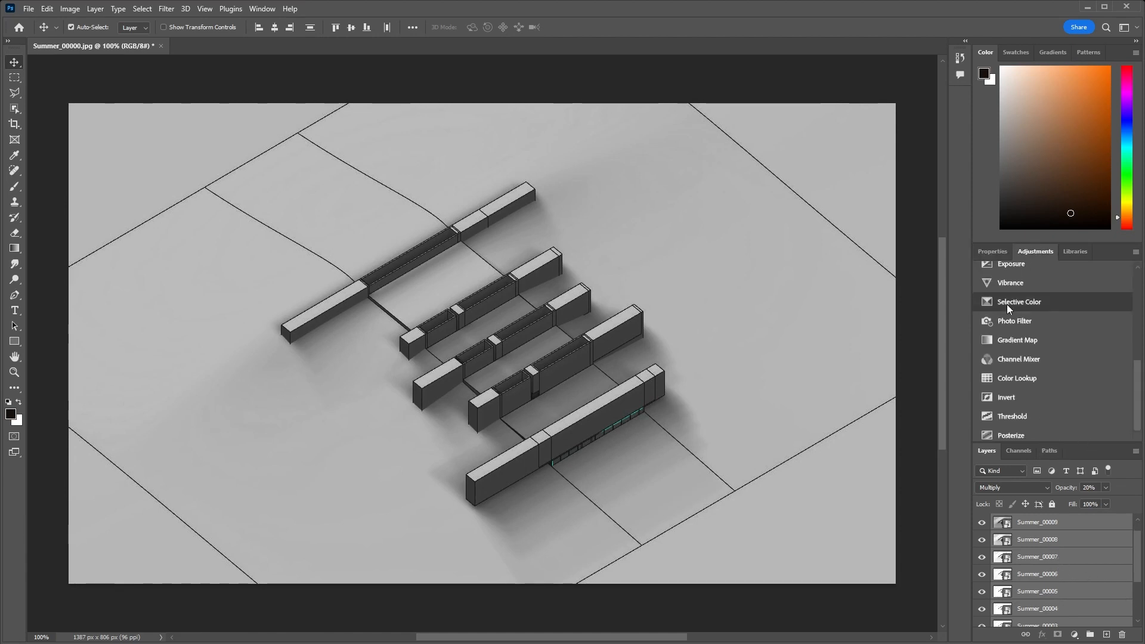
mouse_move(1025, 416)
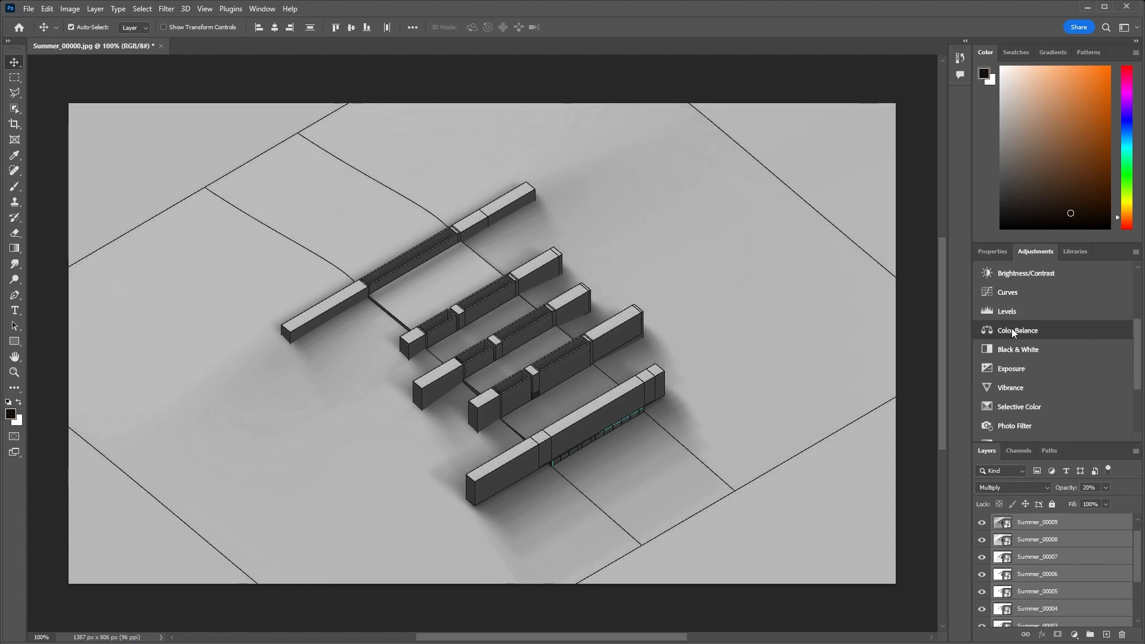
left_click(1006, 310)
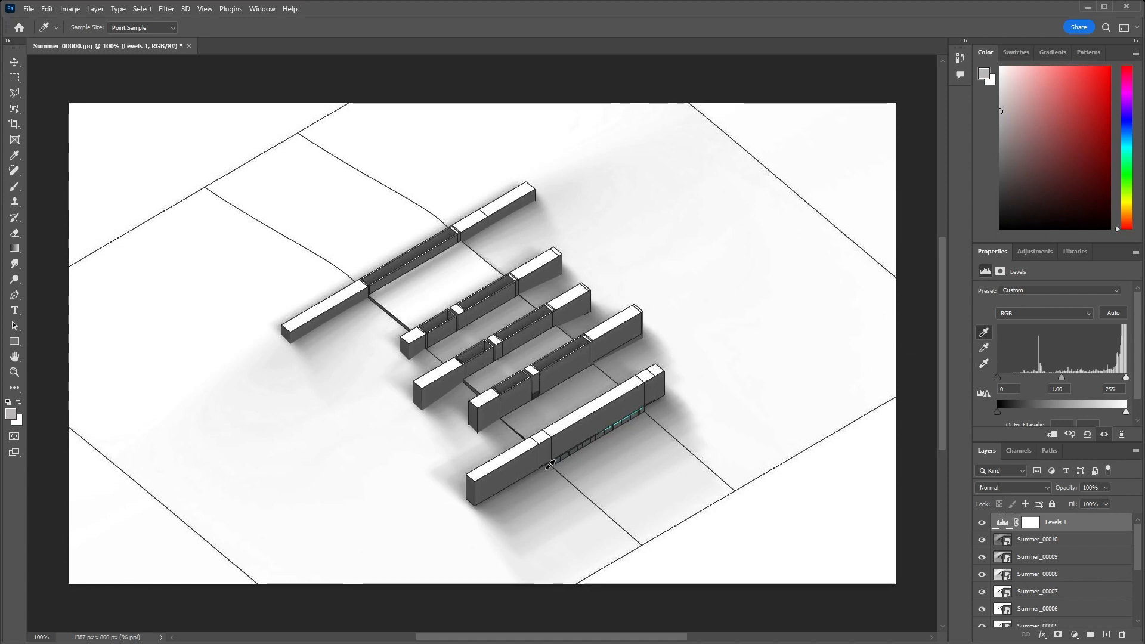
mouse_move(599, 476)
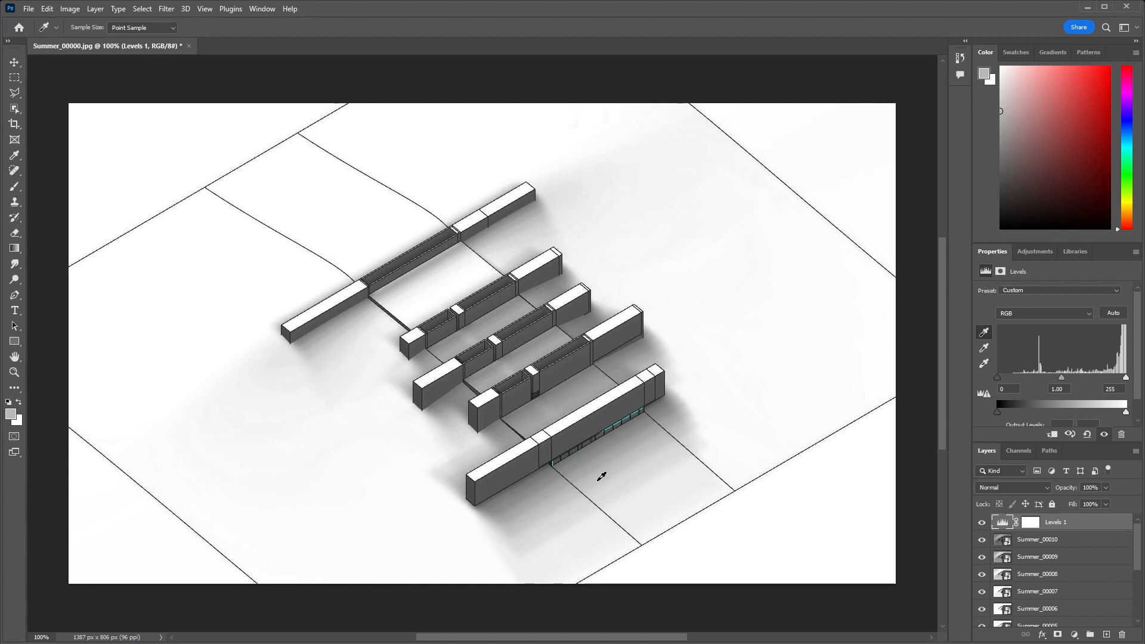
mouse_move(237, 222)
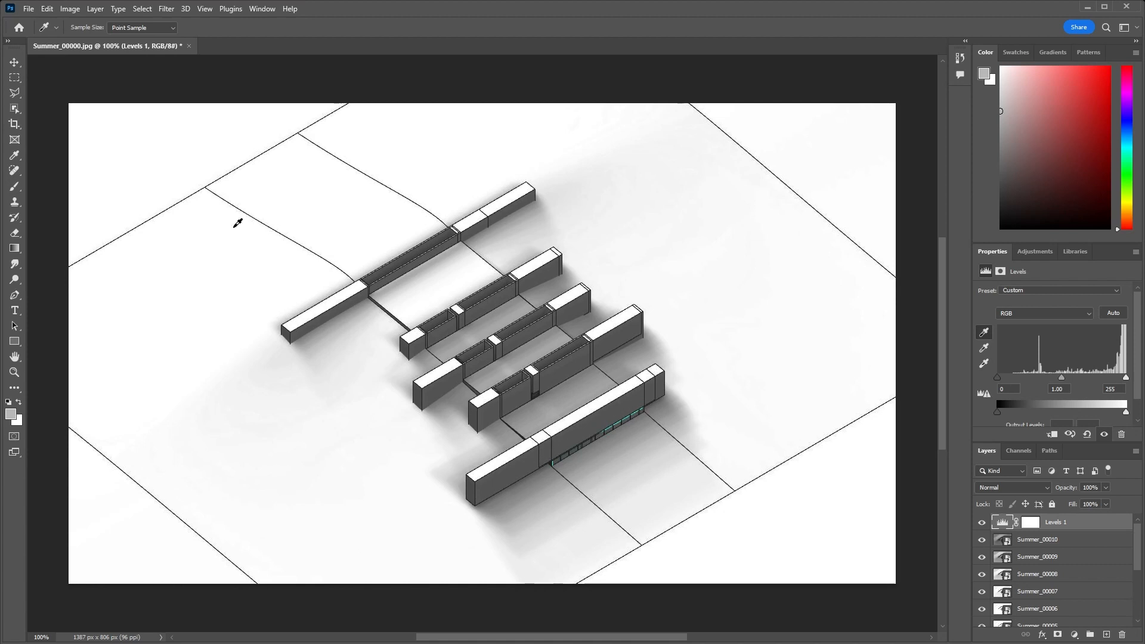
left_click(14, 61)
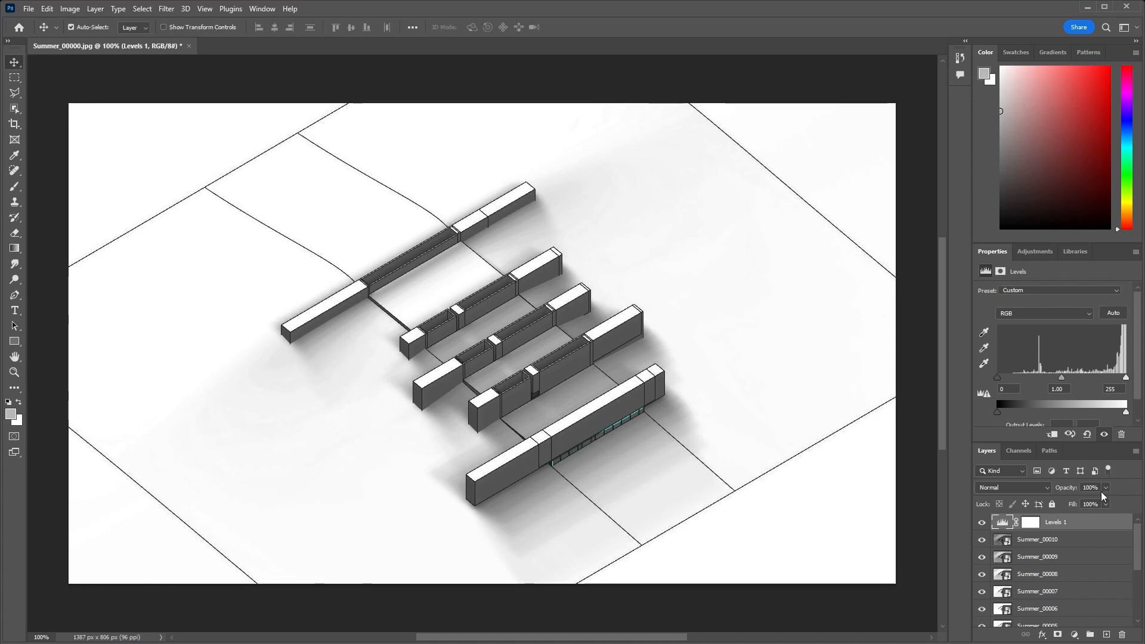
left_click(1034, 251)
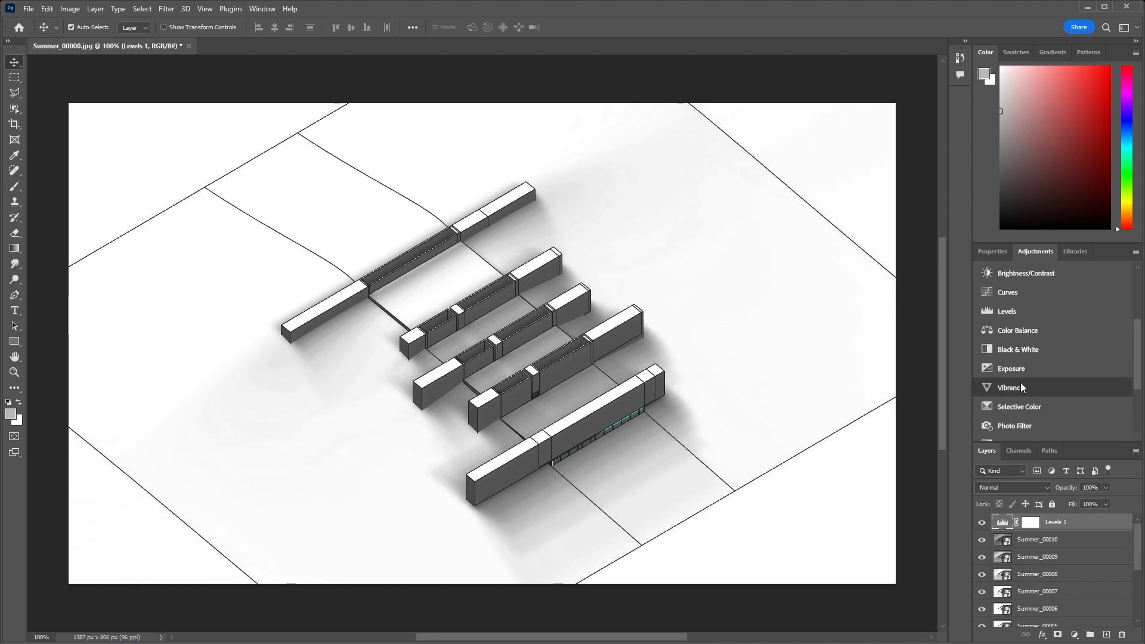
scroll("down", 3)
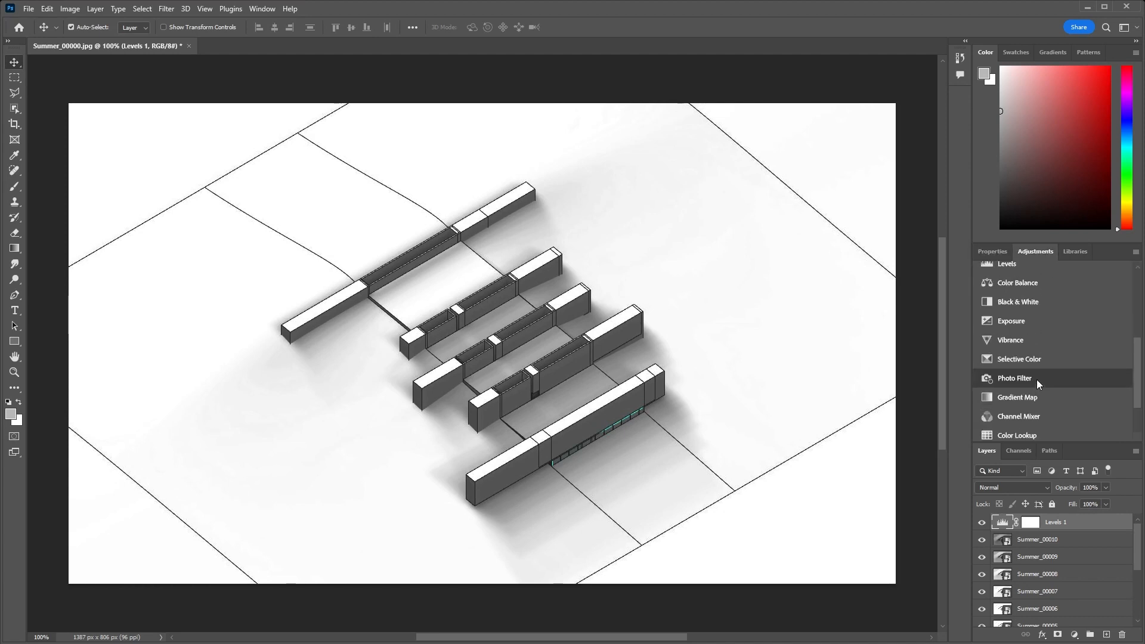
Add a Gradient Map adjustment using the orange-to-purple Red_07 preset from the Reds folder
left_click(1016, 397)
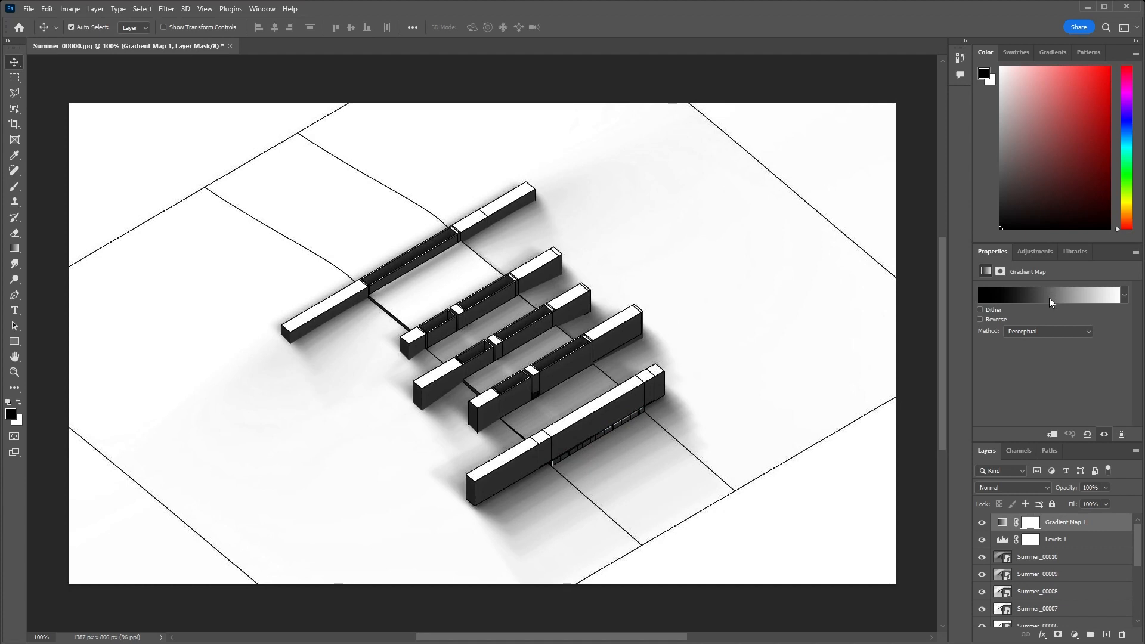
left_click(1049, 294)
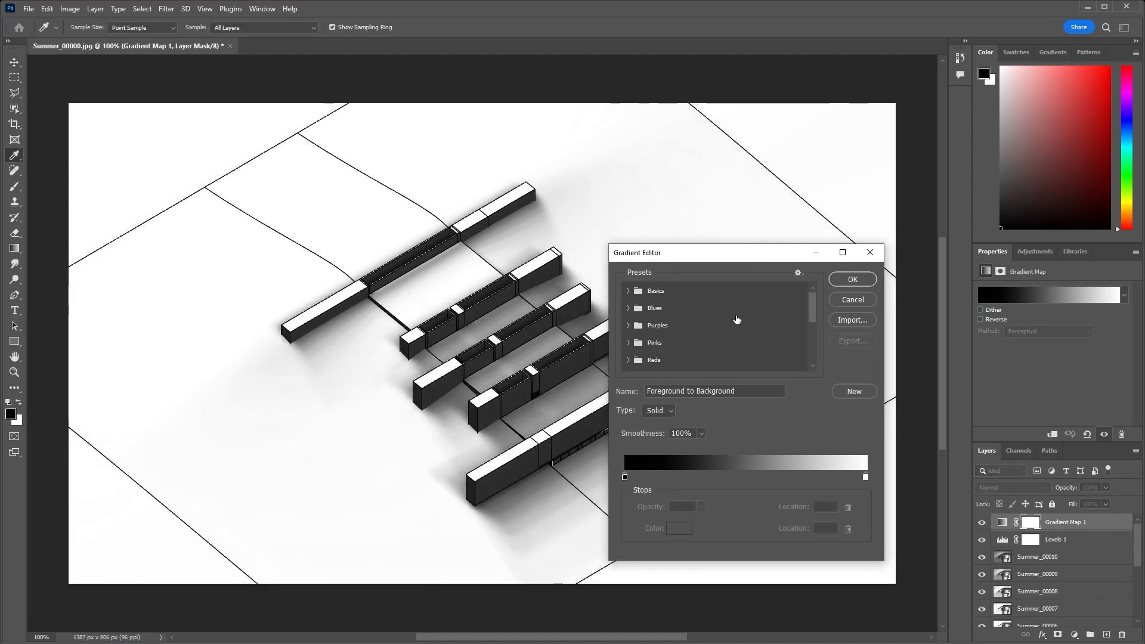
mouse_move(673, 337)
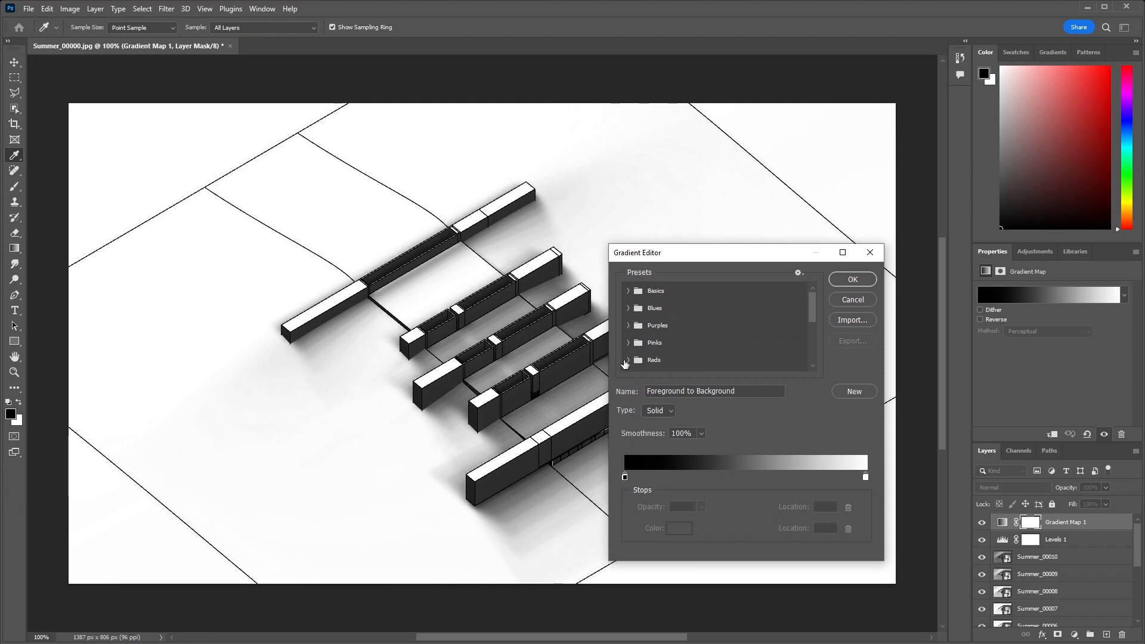
left_click(629, 359)
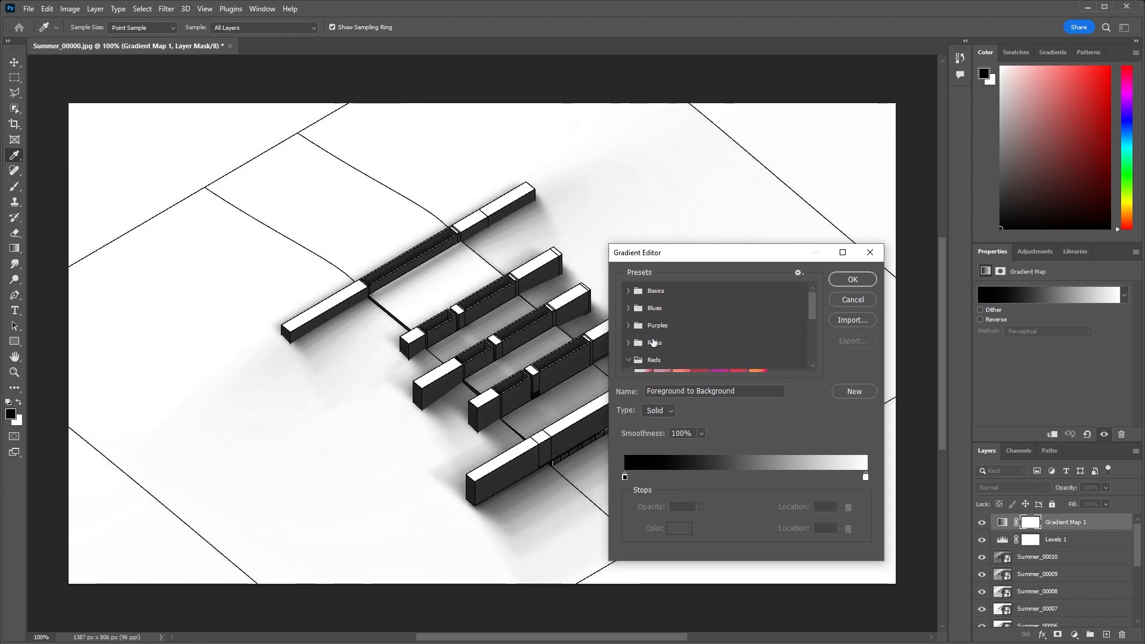
scroll("down", 3)
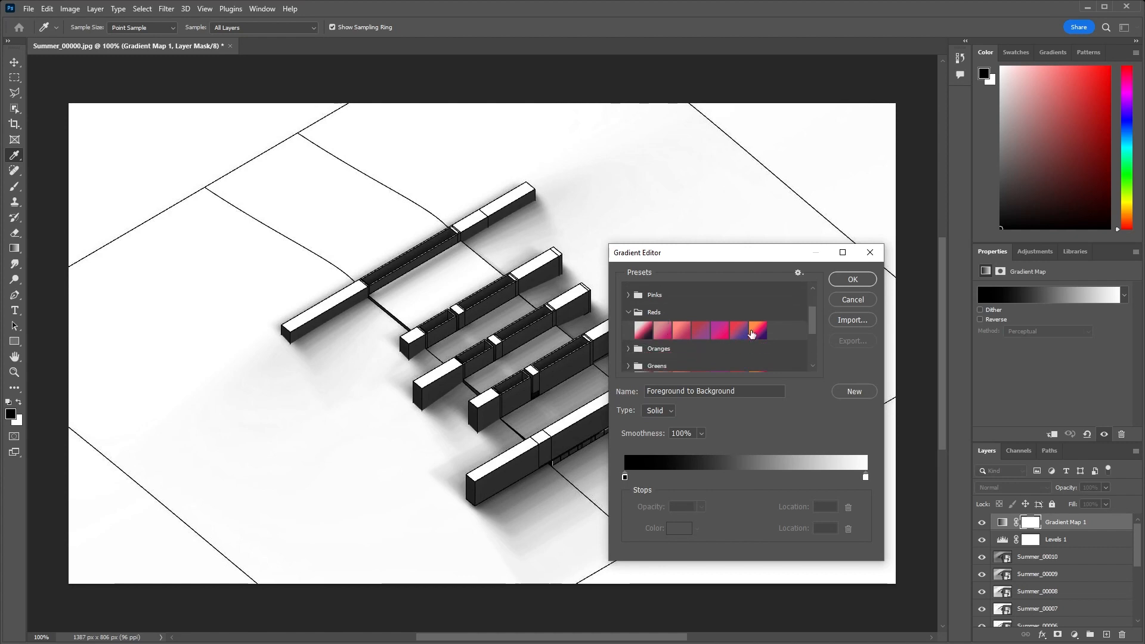
left_click(757, 331)
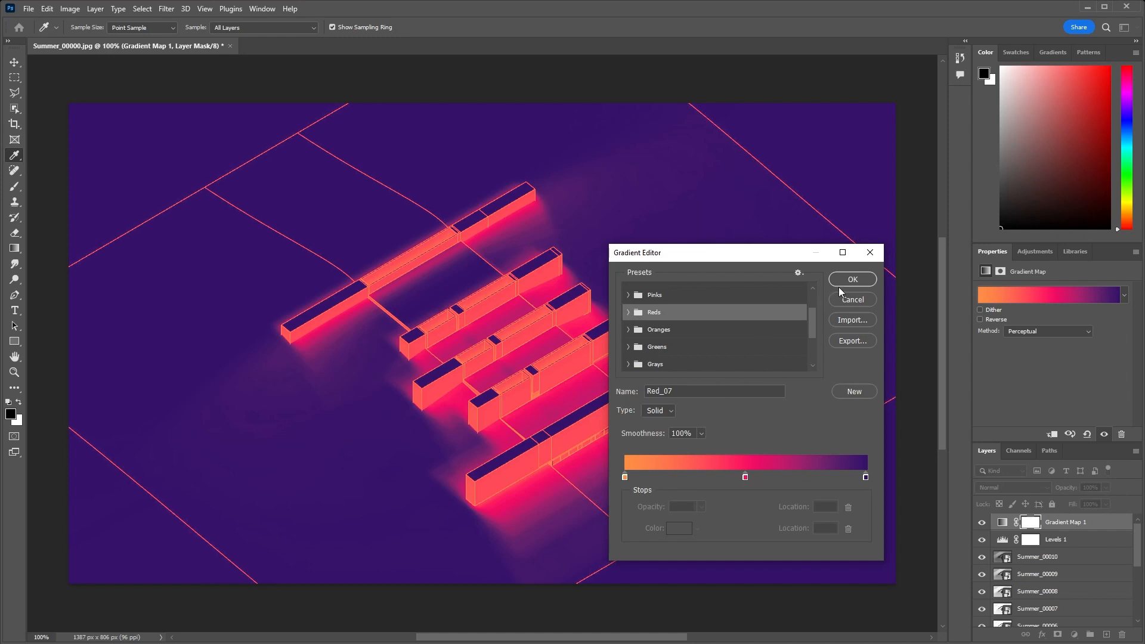
Reverse the gradient, make the first stop white, and move the darkest stop to about 81%
left_click(850, 279)
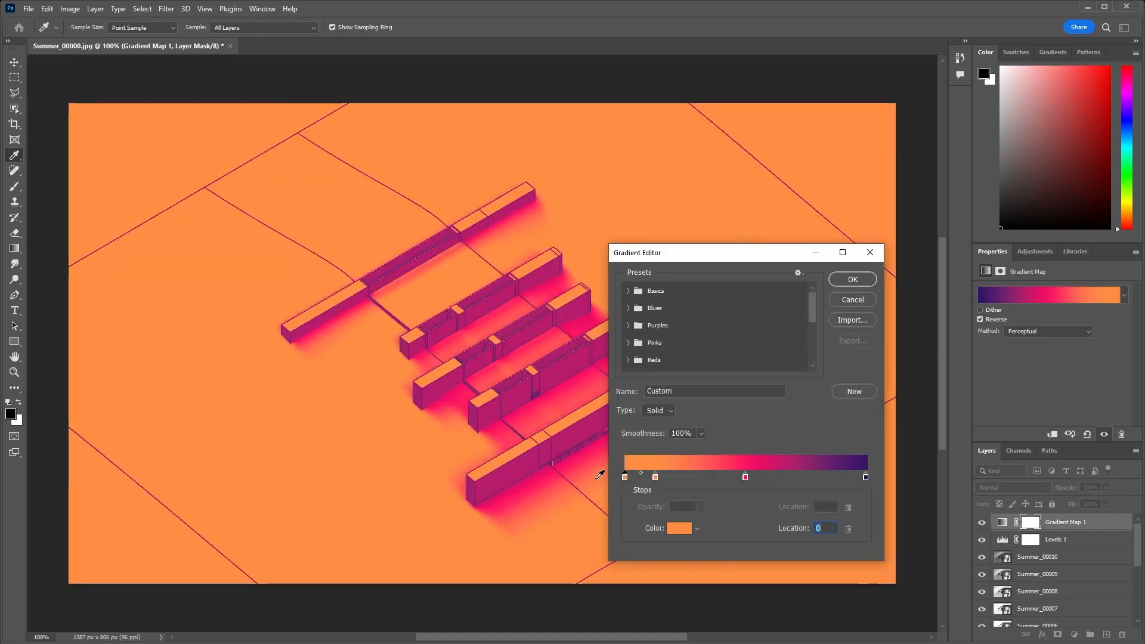
left_click(677, 527)
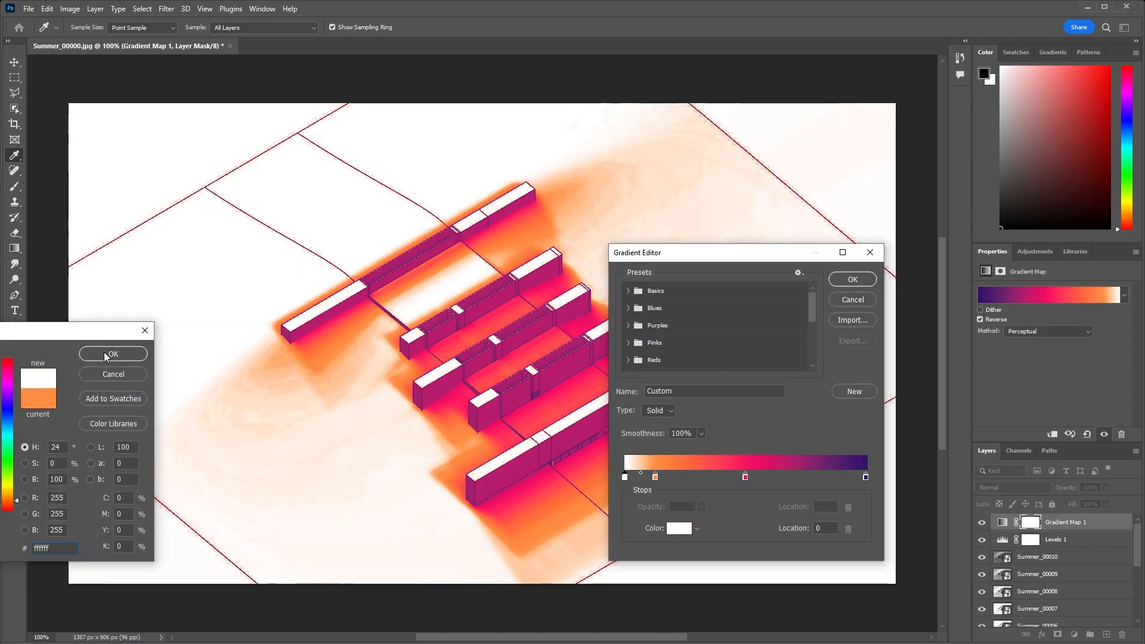
left_click(112, 354)
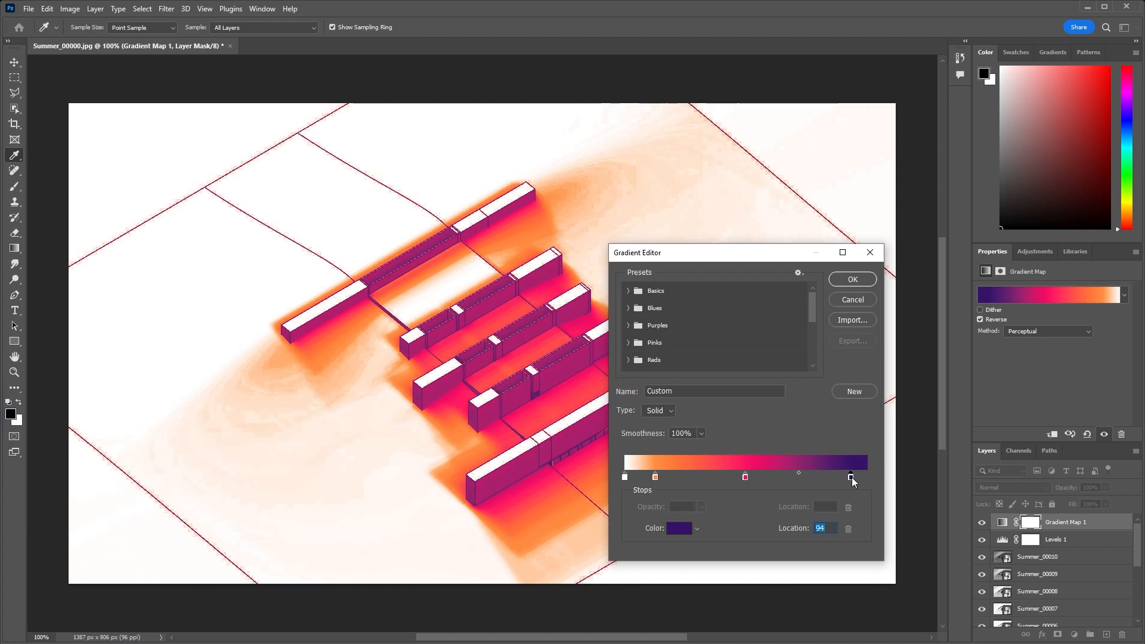
left_click_drag(852, 476, 865, 476)
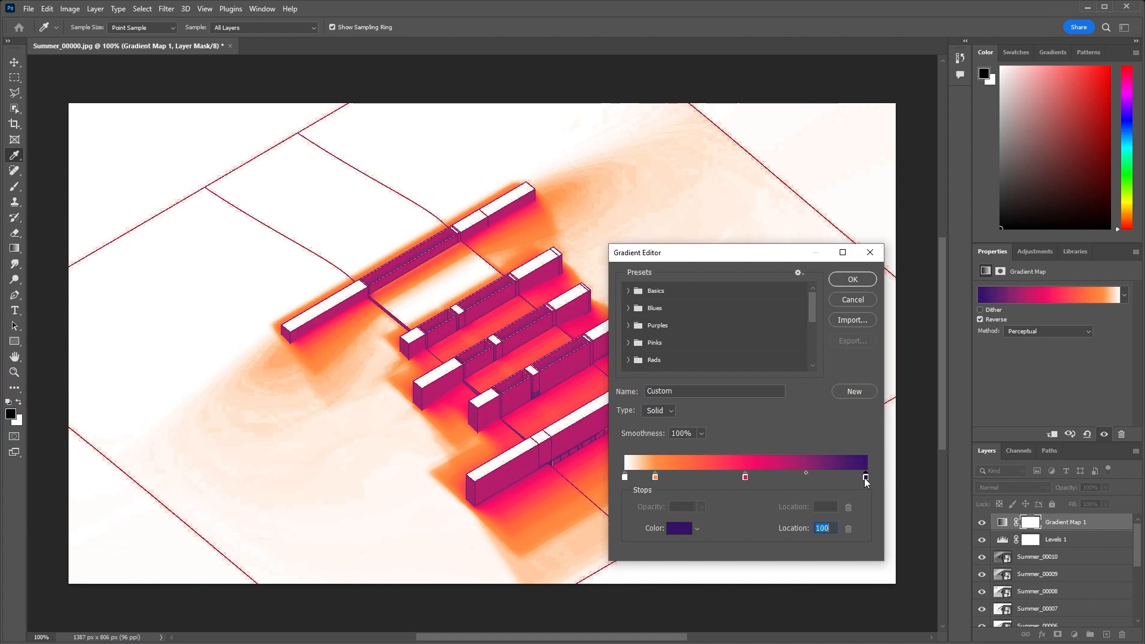
left_click_drag(865, 477, 819, 477)
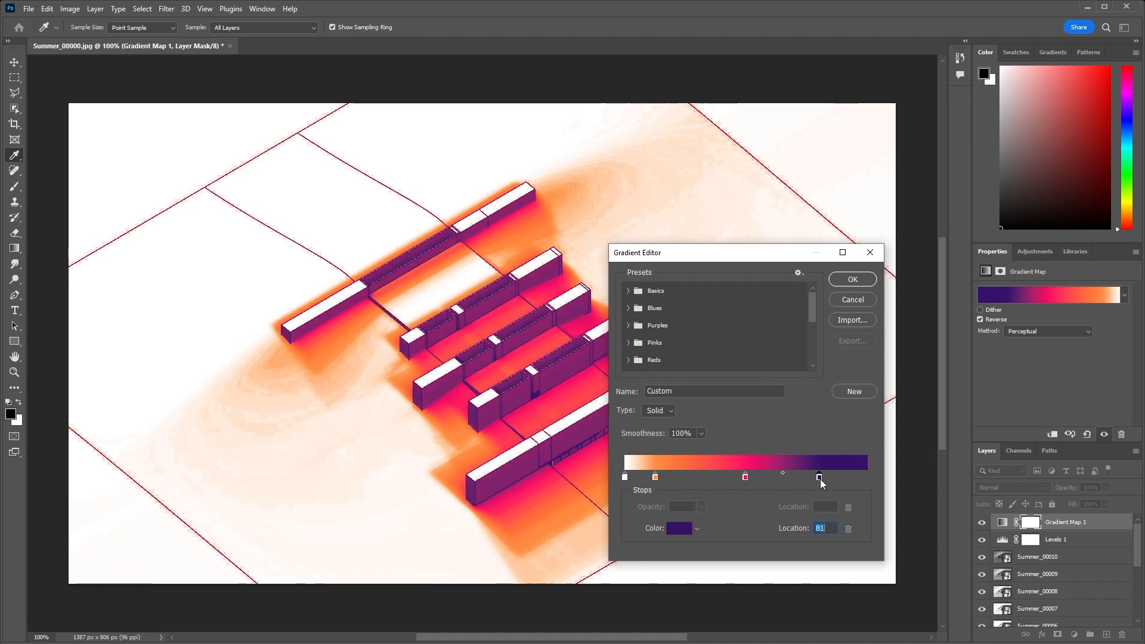
left_click_drag(819, 475, 808, 476)
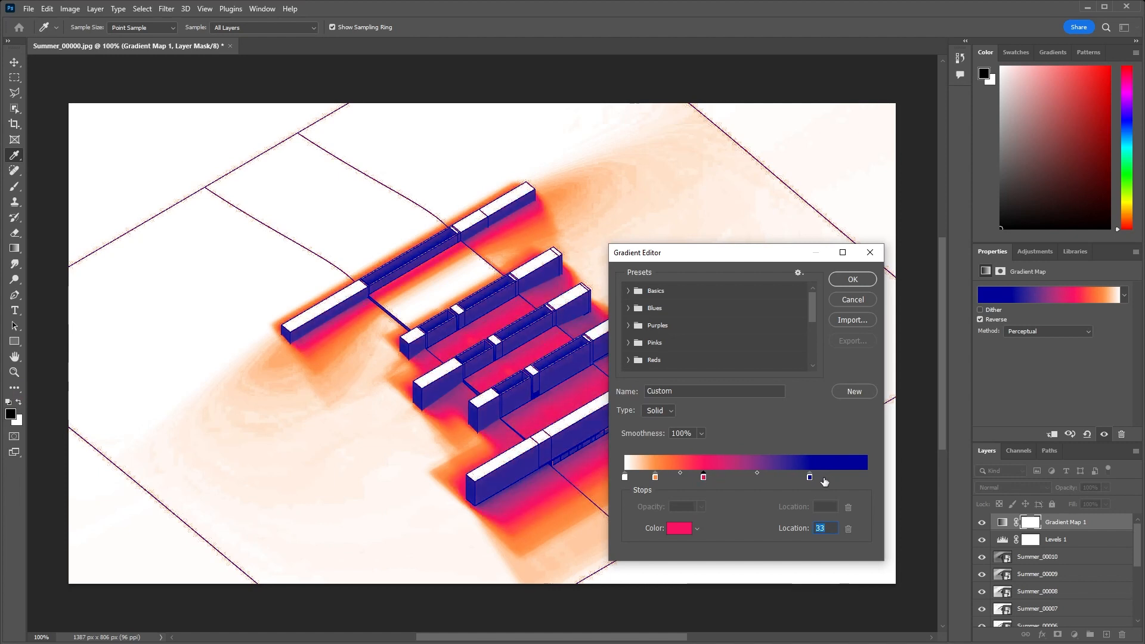
Position the deep blue stop near 84% and the pink stop around the middle
left_click(809, 477)
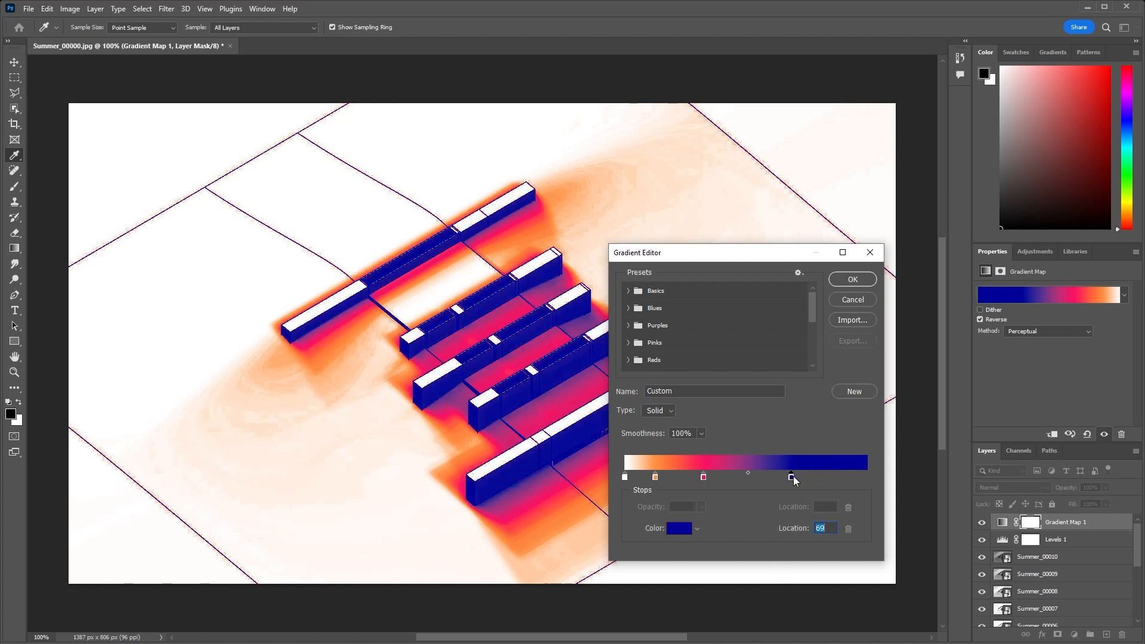
left_click_drag(791, 477, 818, 478)
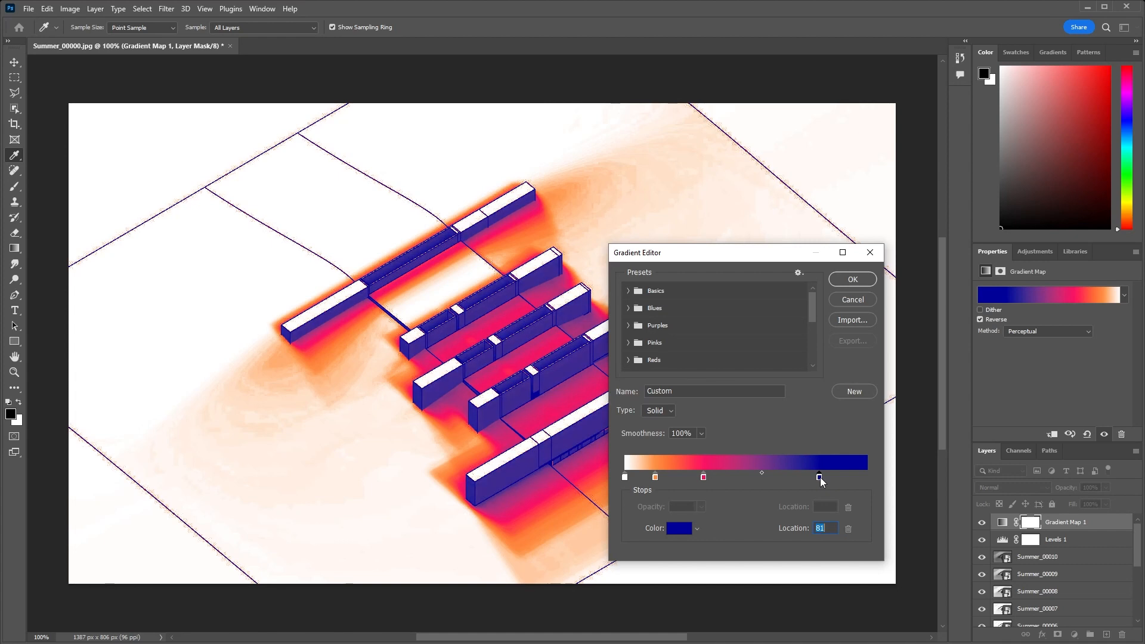
left_click_drag(818, 476, 703, 476)
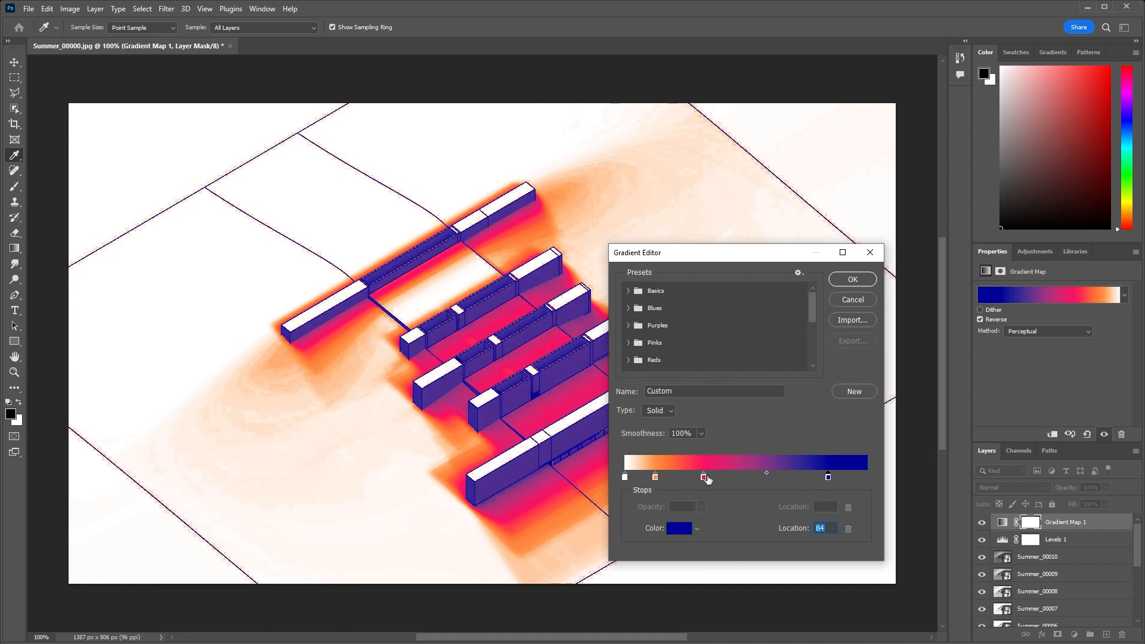
left_click_drag(705, 477, 738, 477)
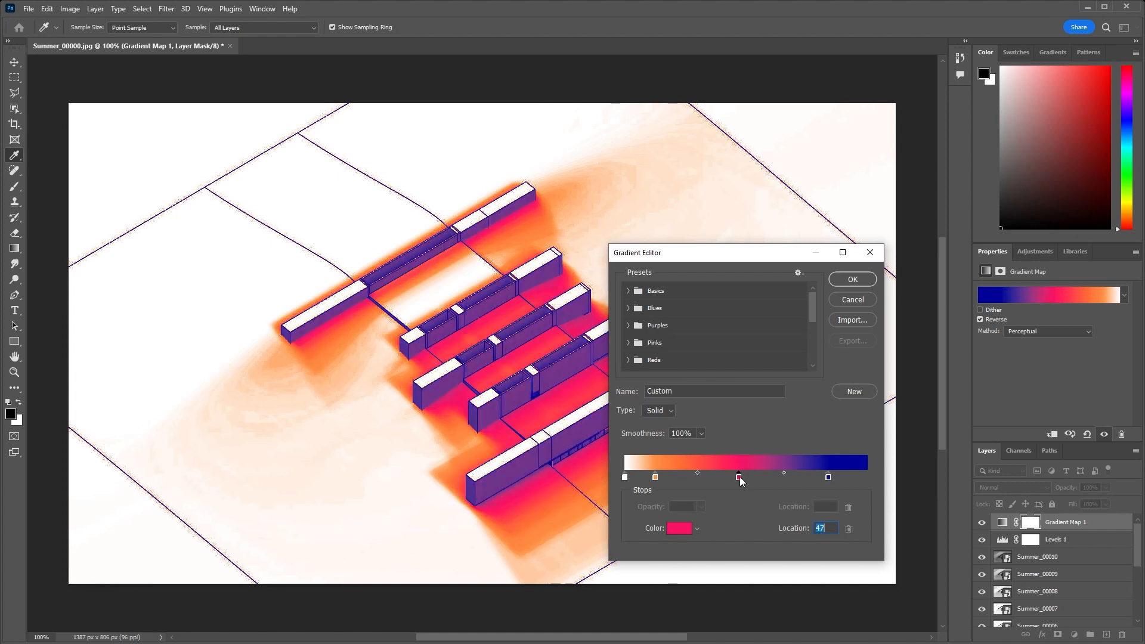
left_click_drag(738, 476, 728, 476)
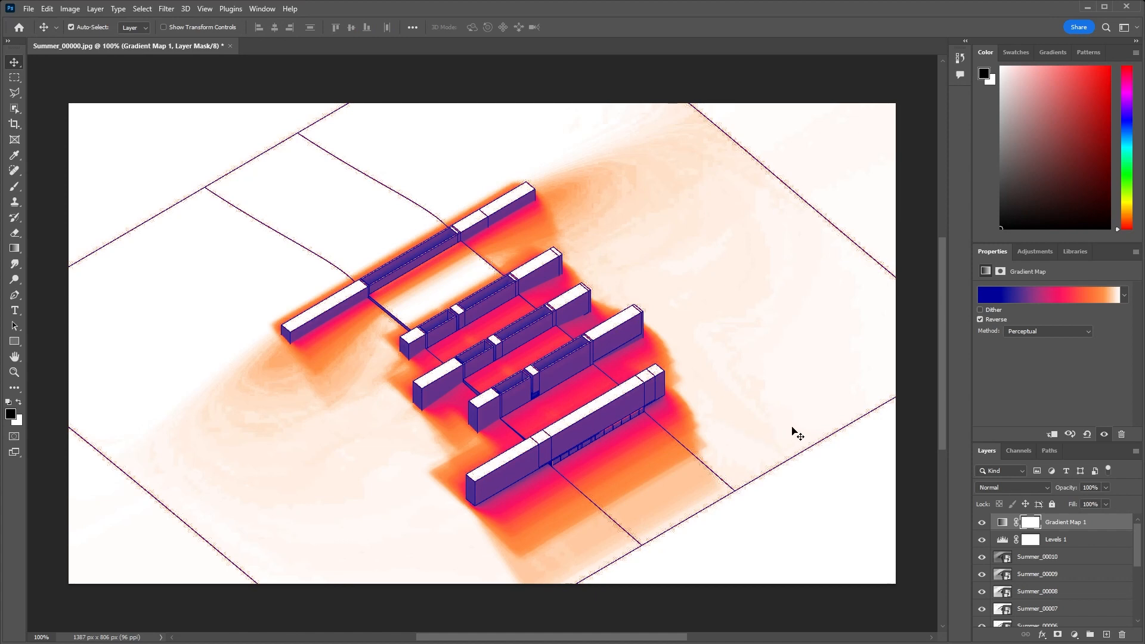
mouse_move(873, 417)
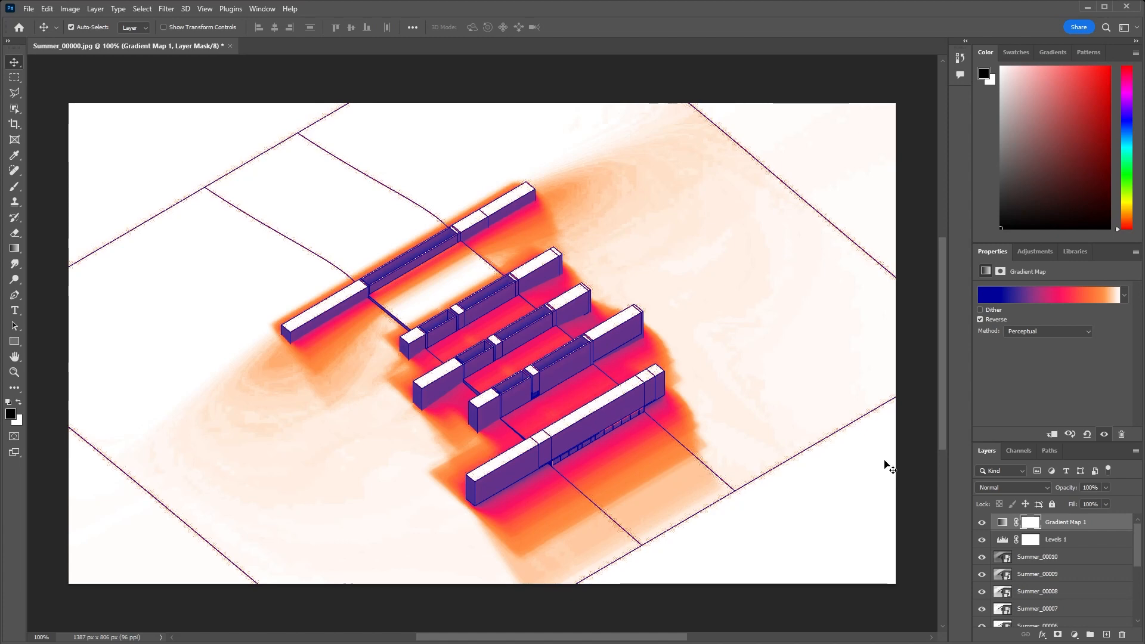
Hide Gradient Map 1 and Levels 1, then brush out grid lines on the right and upper-left ground
left_click(982, 522)
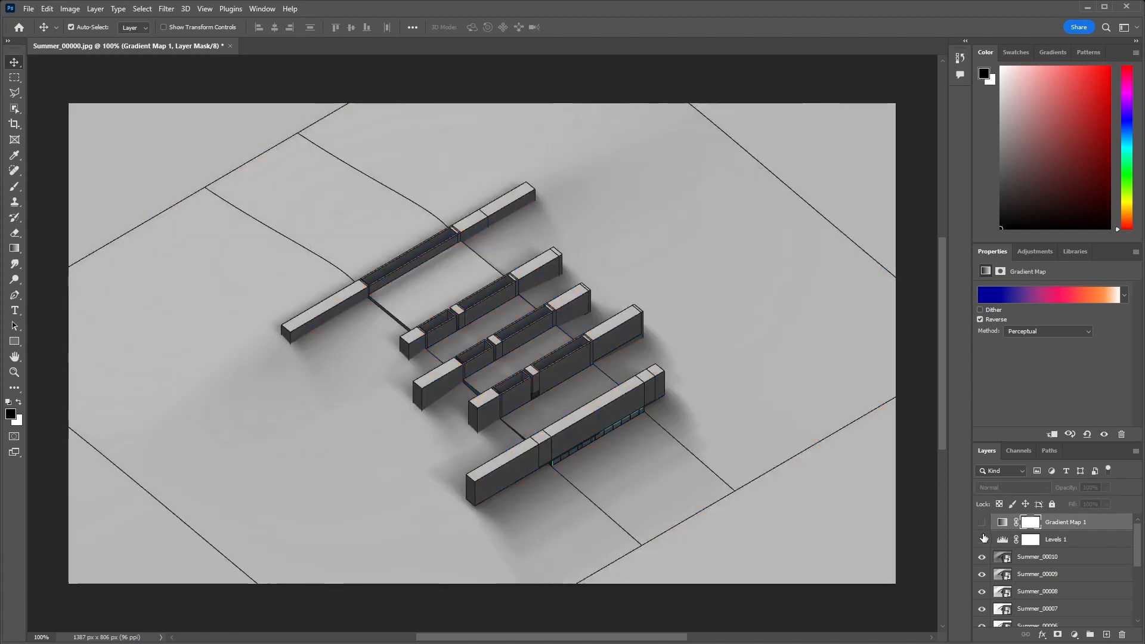
left_click(1056, 539)
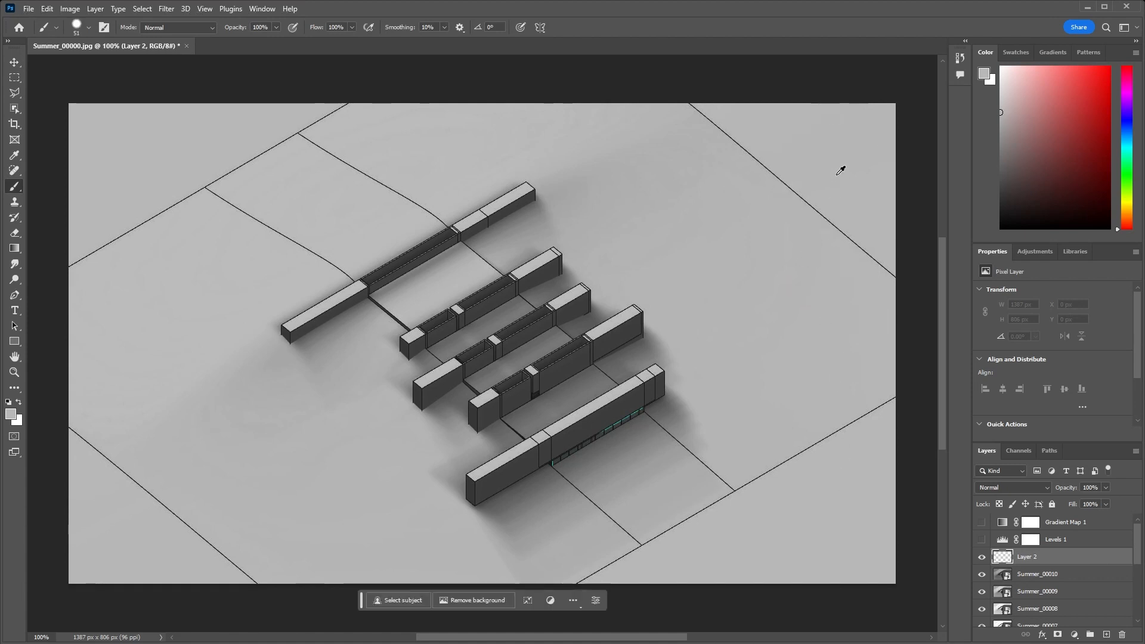
mouse_move(718, 186)
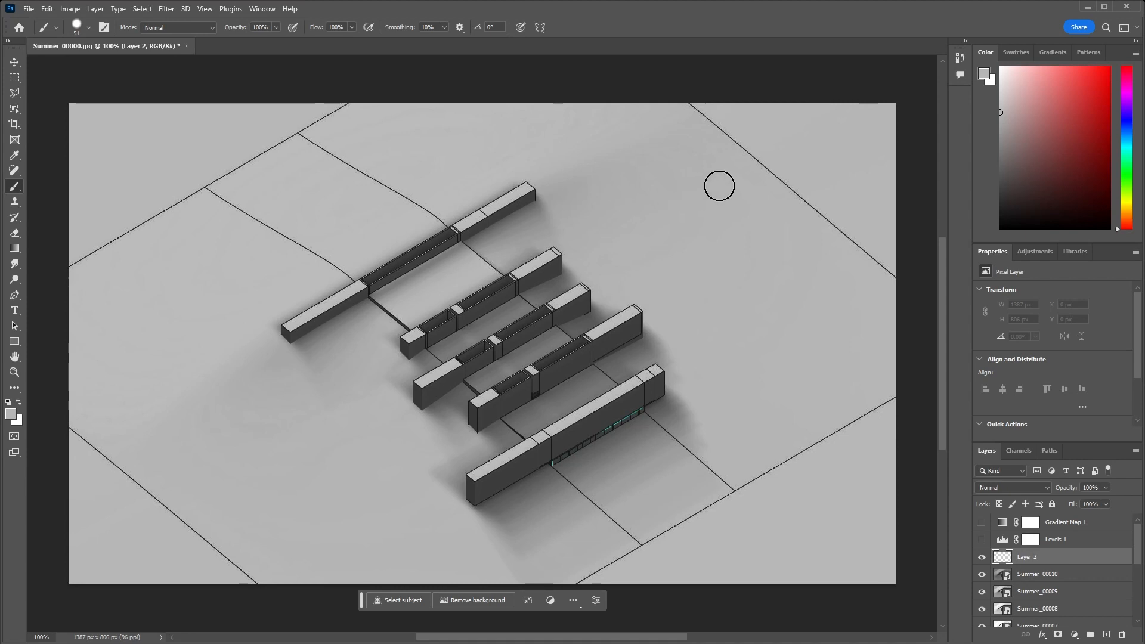
mouse_move(687, 100)
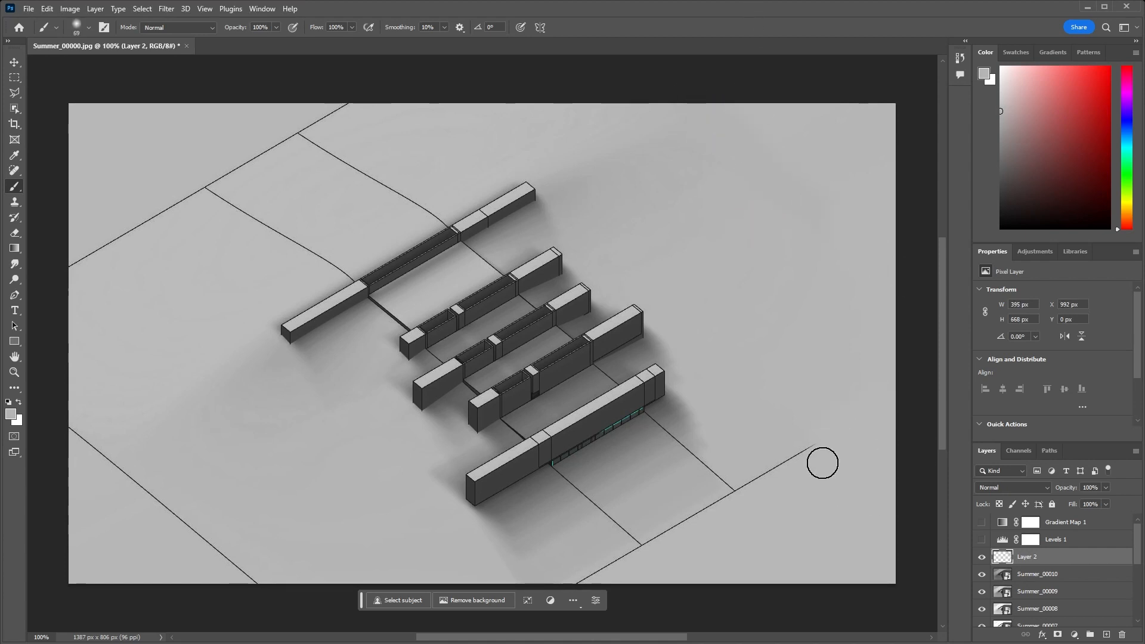
left_click_drag(822, 463, 621, 569)
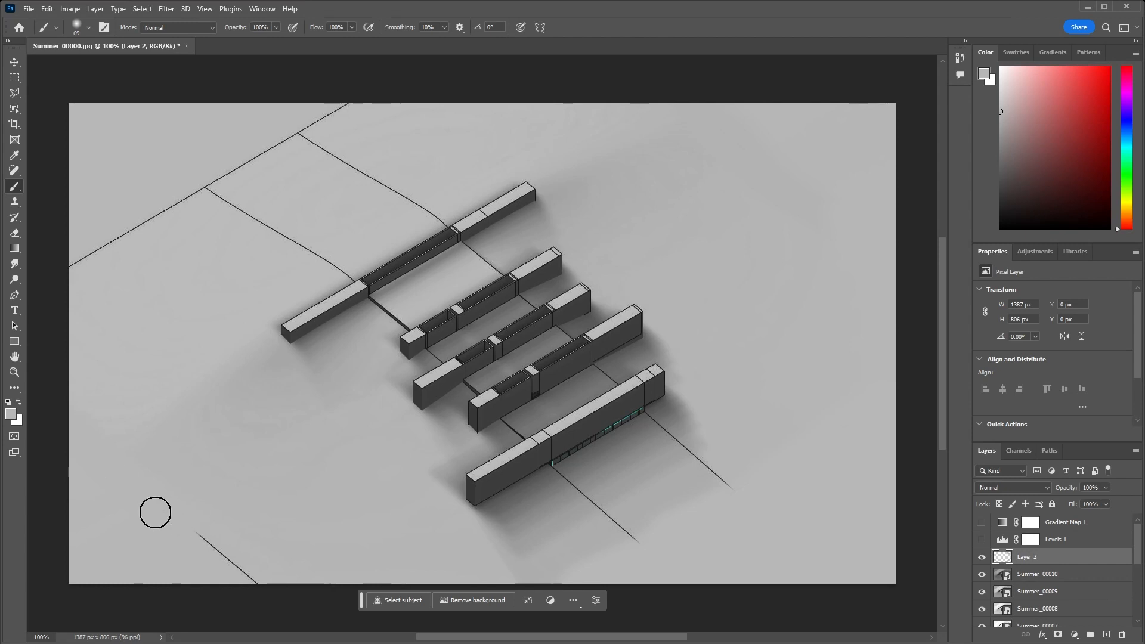
mouse_move(129, 219)
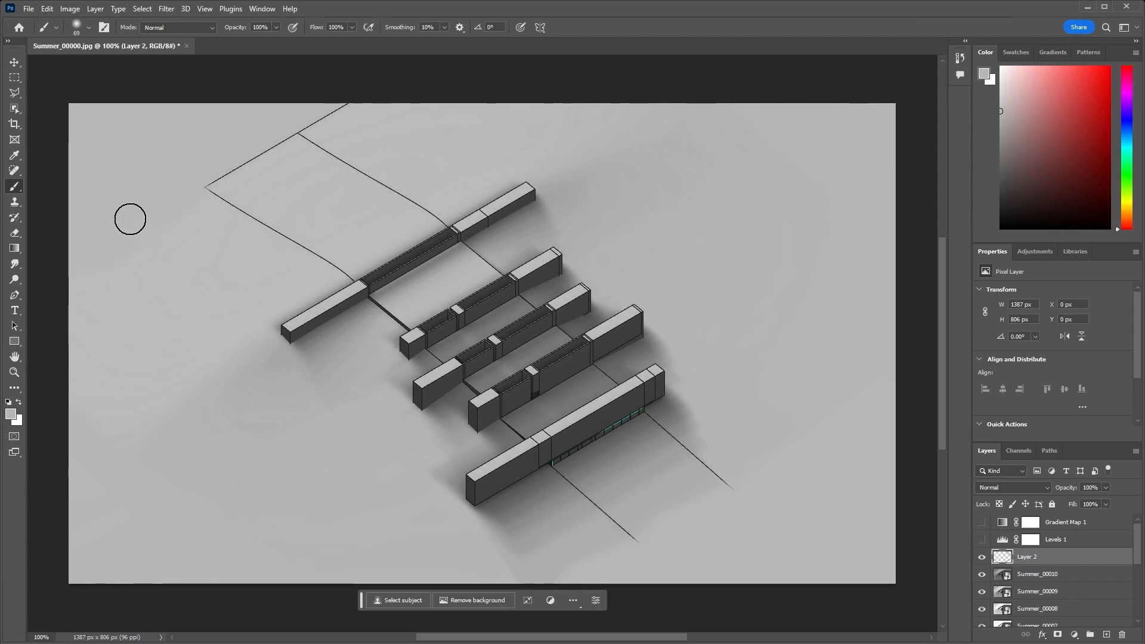
left_click_drag(130, 219, 308, 148)
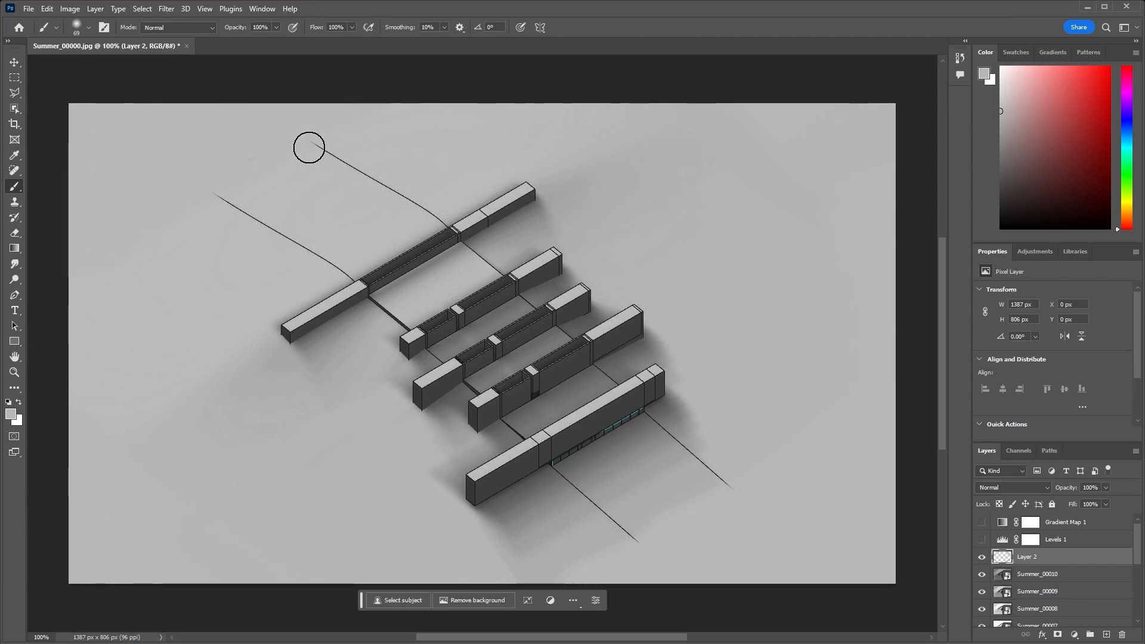
left_click(13, 61)
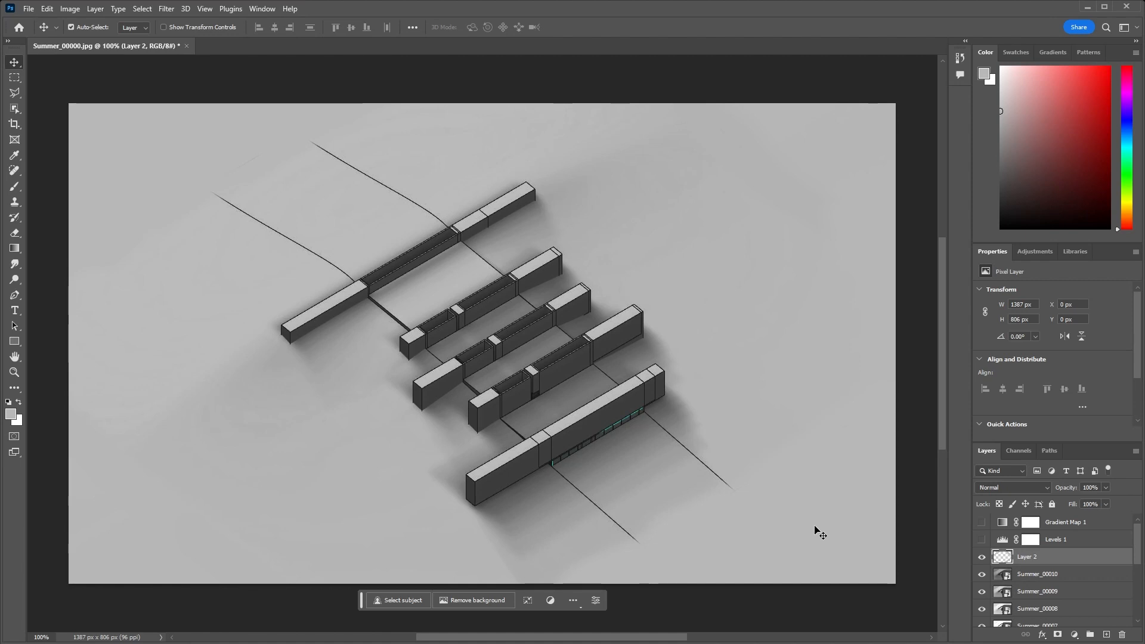
mouse_move(734, 411)
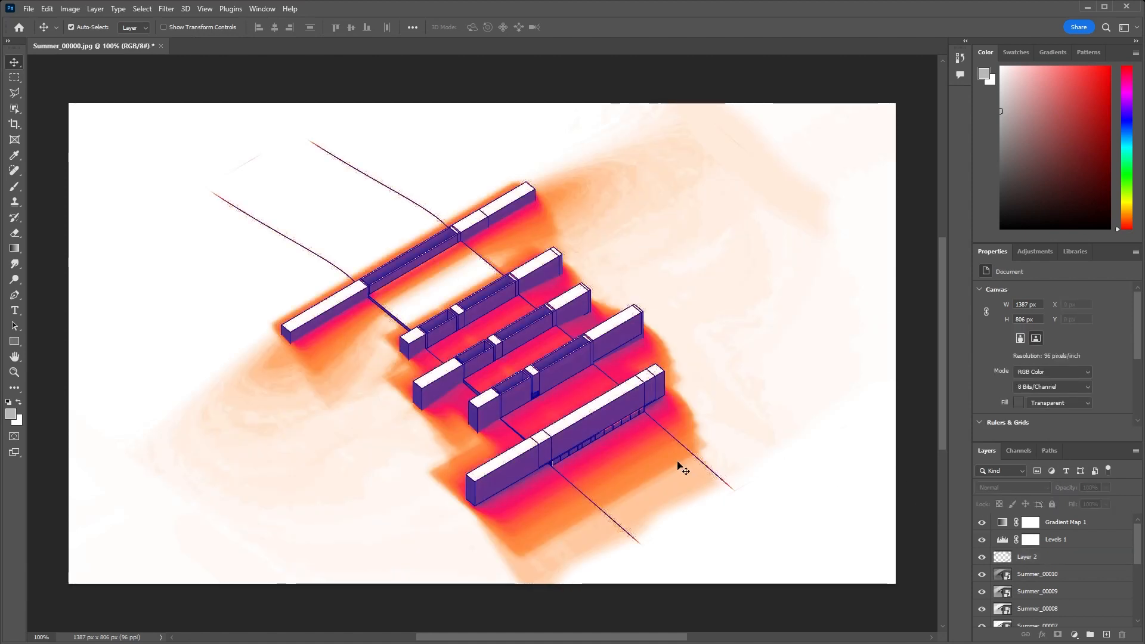
Select Gradient Map 1 to bring up its settings again
left_click(1064, 523)
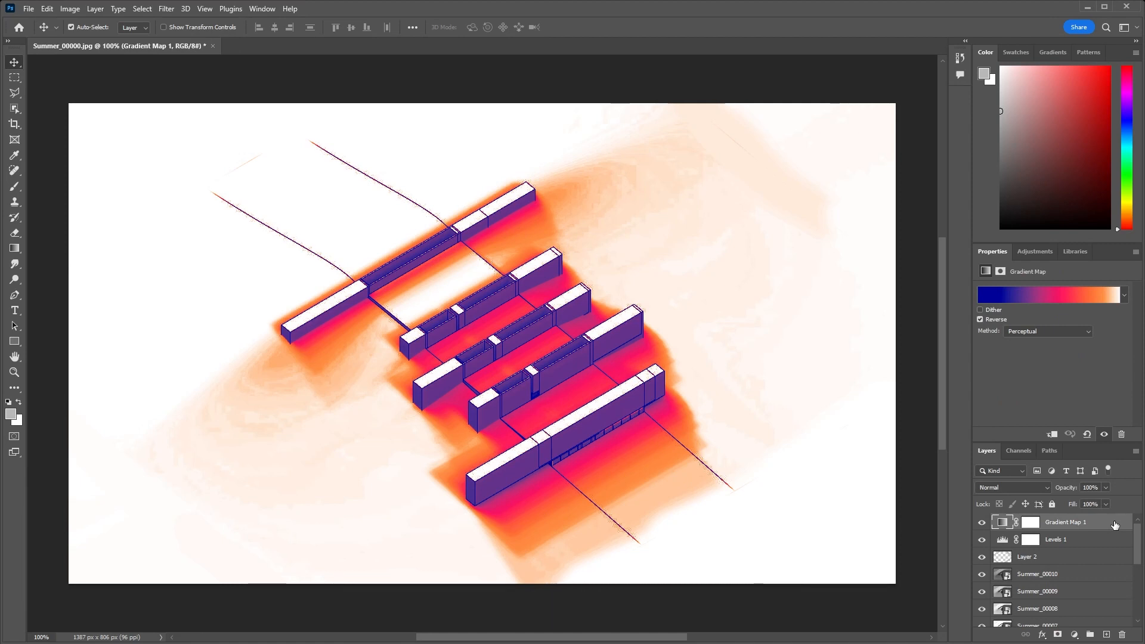
mouse_move(915, 640)
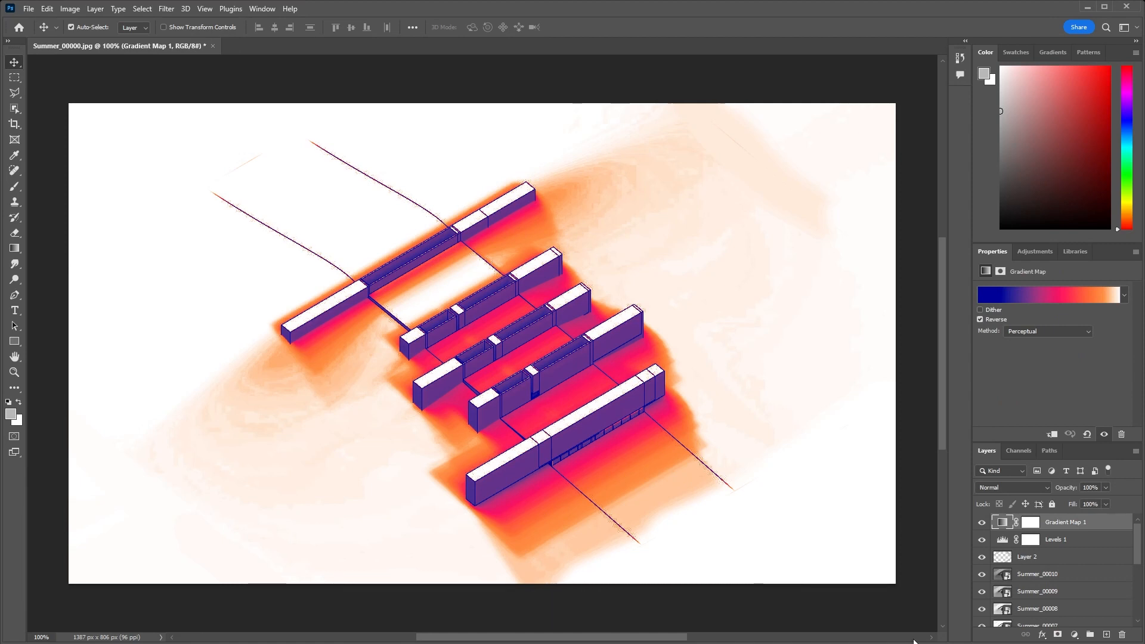